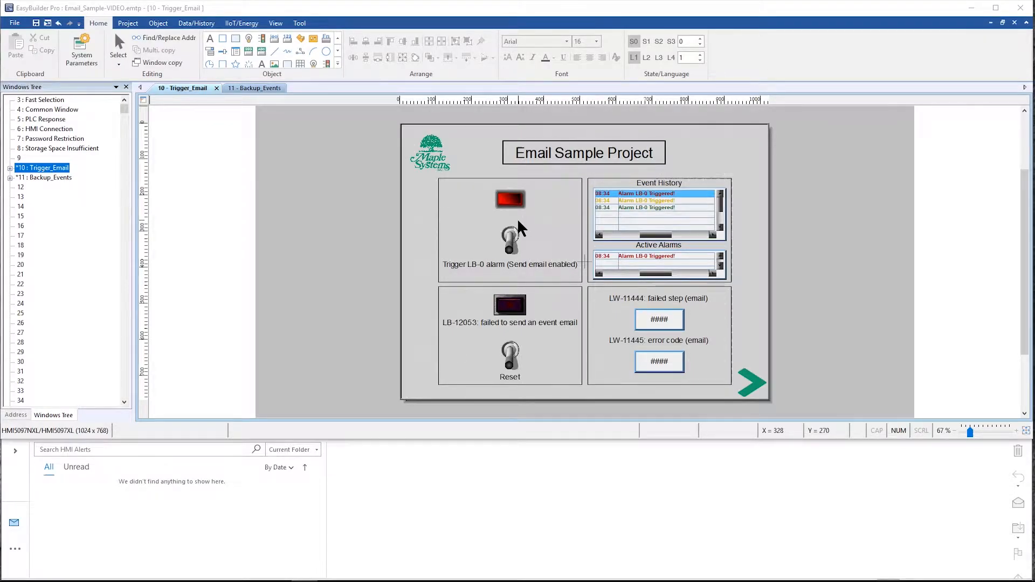
mouse_move(558, 160)
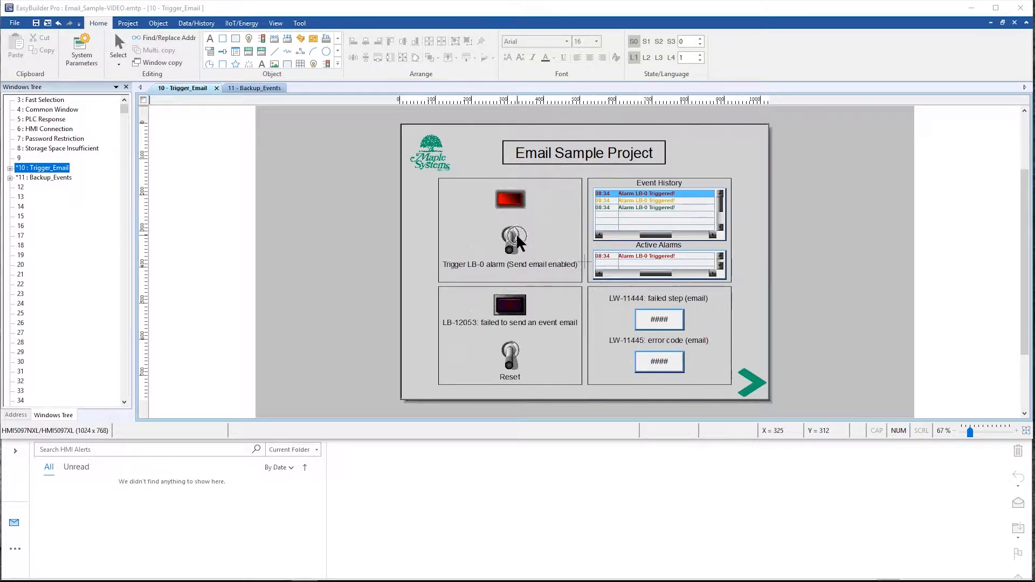
mouse_move(621, 272)
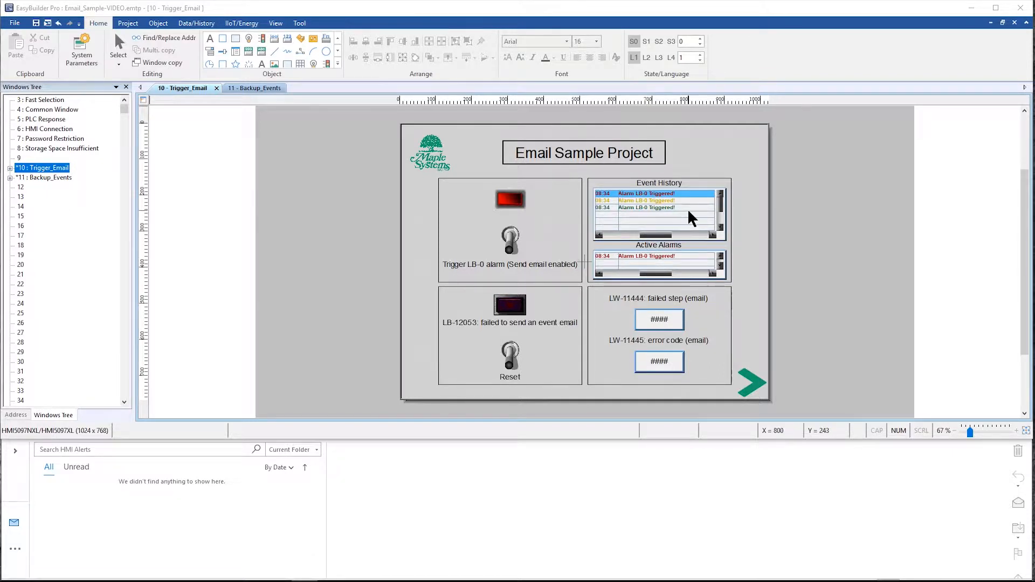
mouse_move(516, 241)
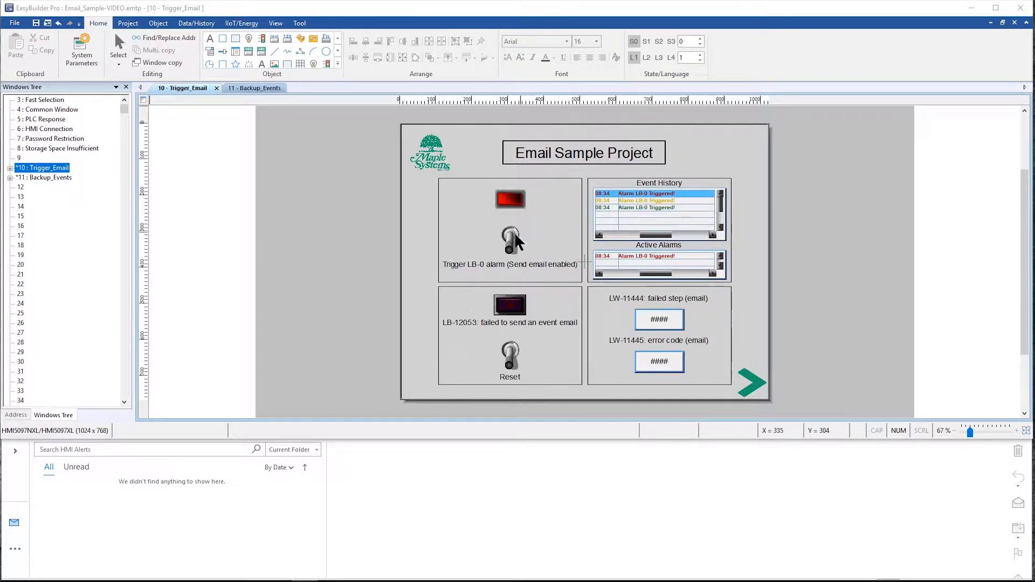
mouse_move(523, 244)
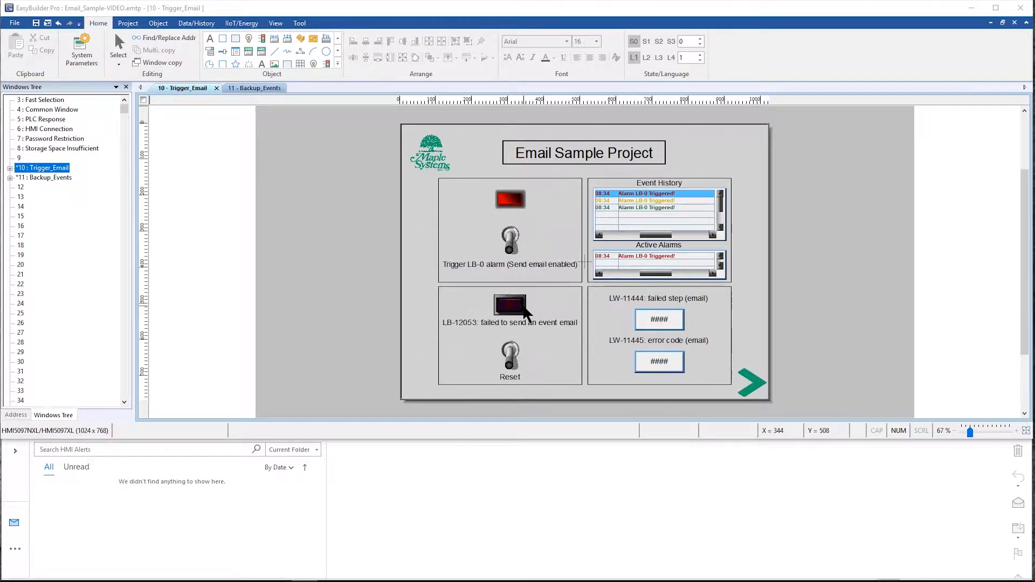
mouse_move(526, 317)
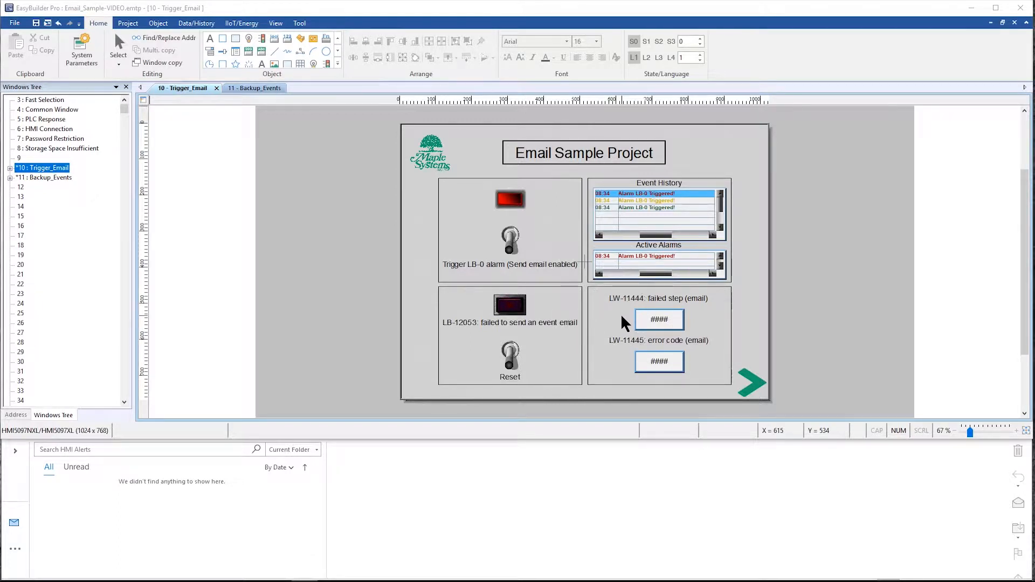
mouse_move(622, 362)
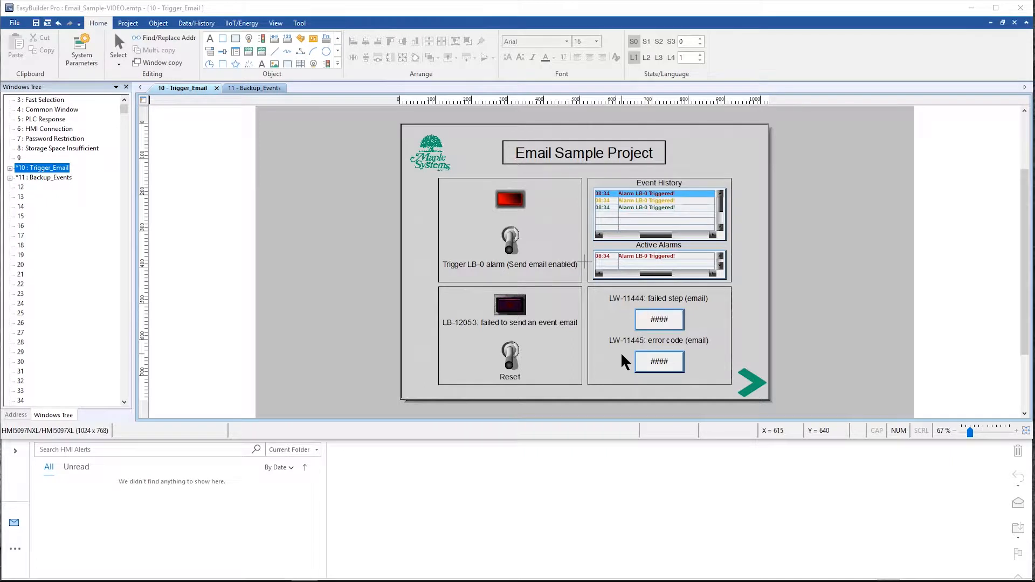
mouse_move(129, 73)
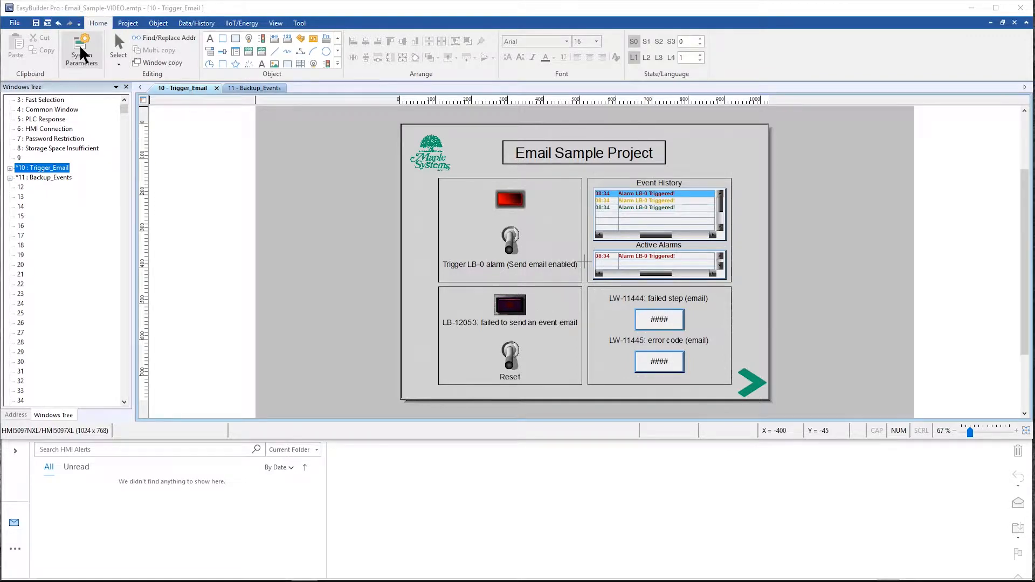
- In System Parameter Settings e-Mail, set the encrypted connection type to SSL
left_click(82, 44)
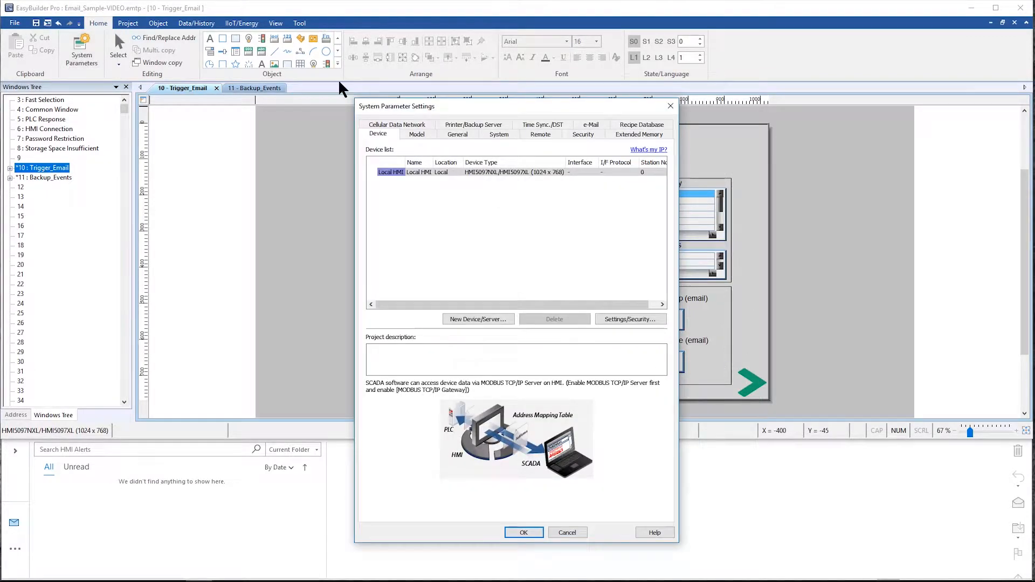
mouse_move(595, 128)
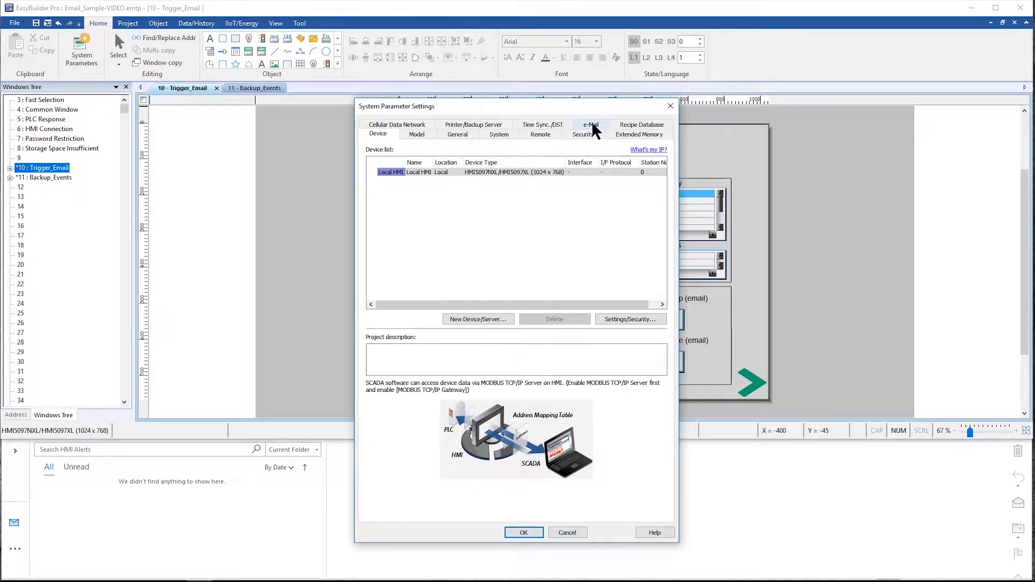
left_click(591, 125)
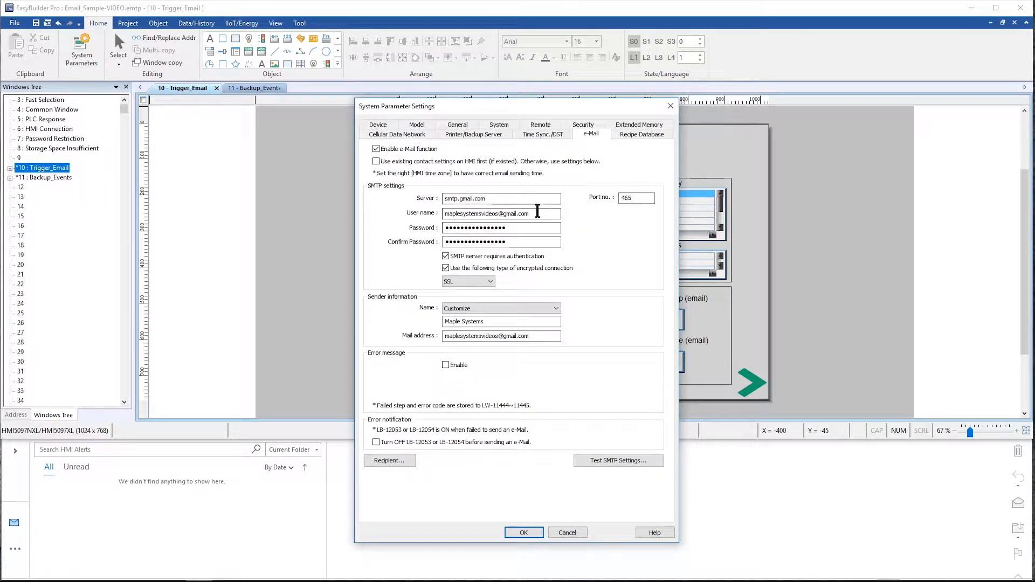
mouse_move(527, 267)
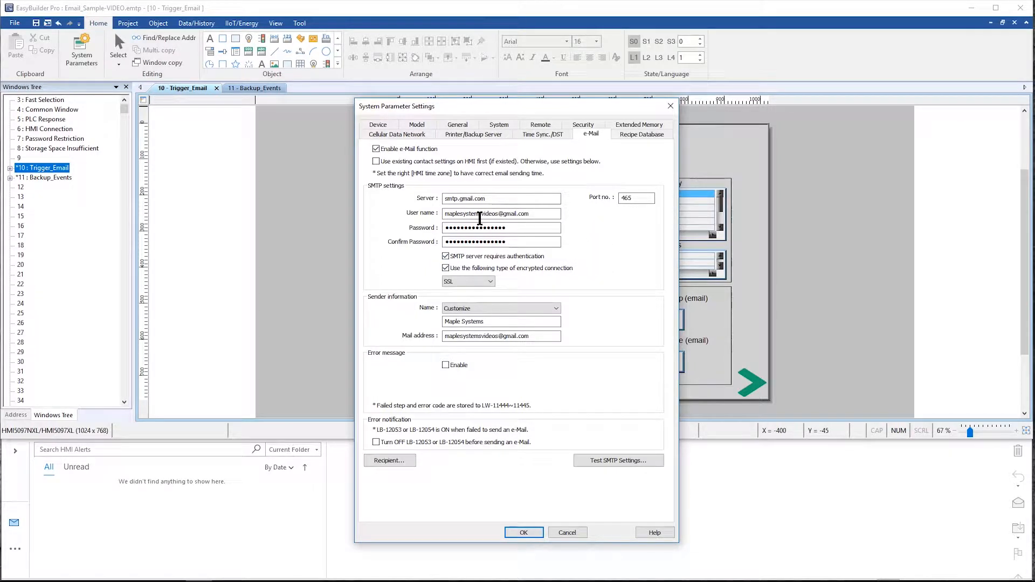
mouse_move(481, 224)
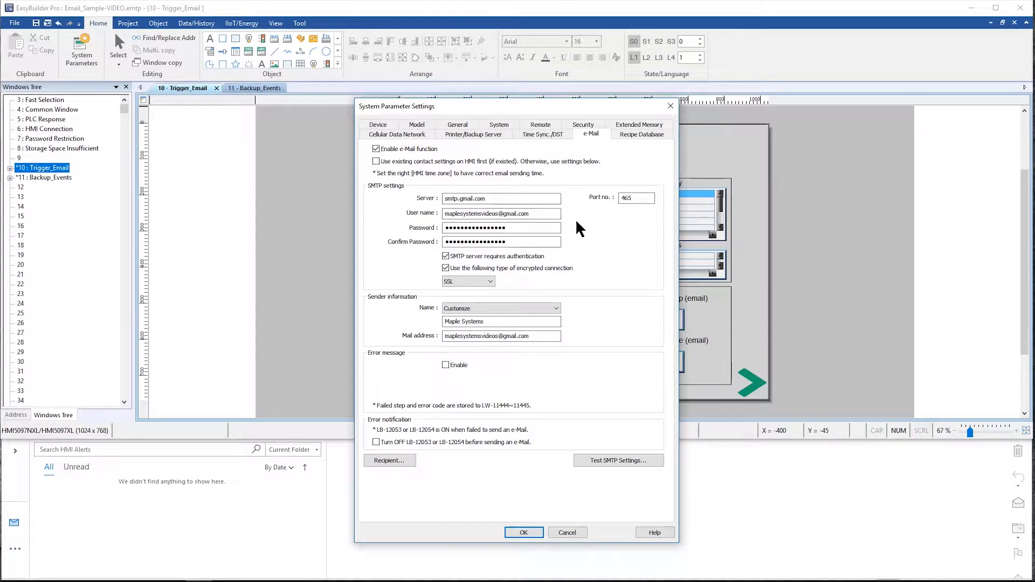
mouse_move(593, 231)
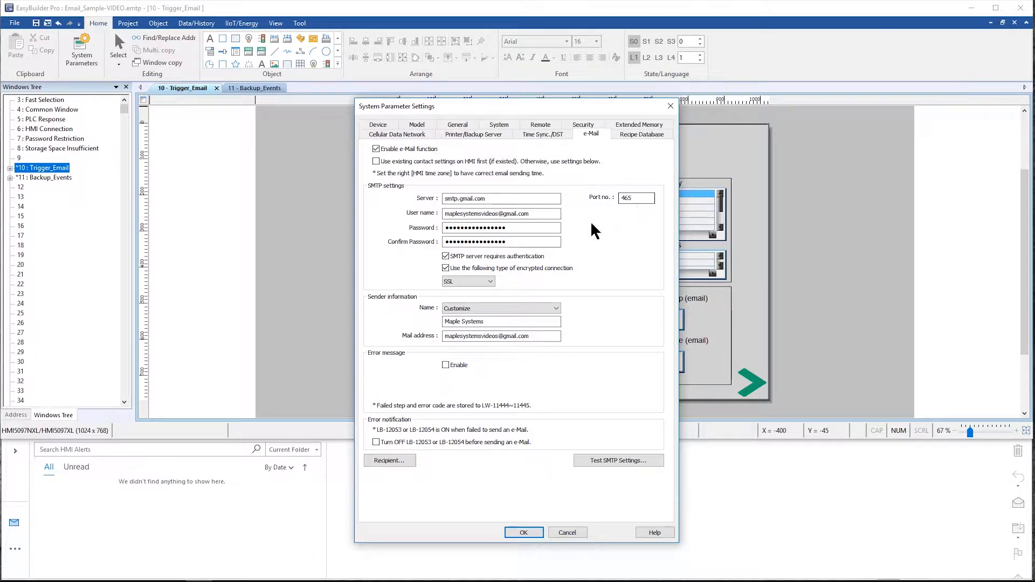
mouse_move(522, 267)
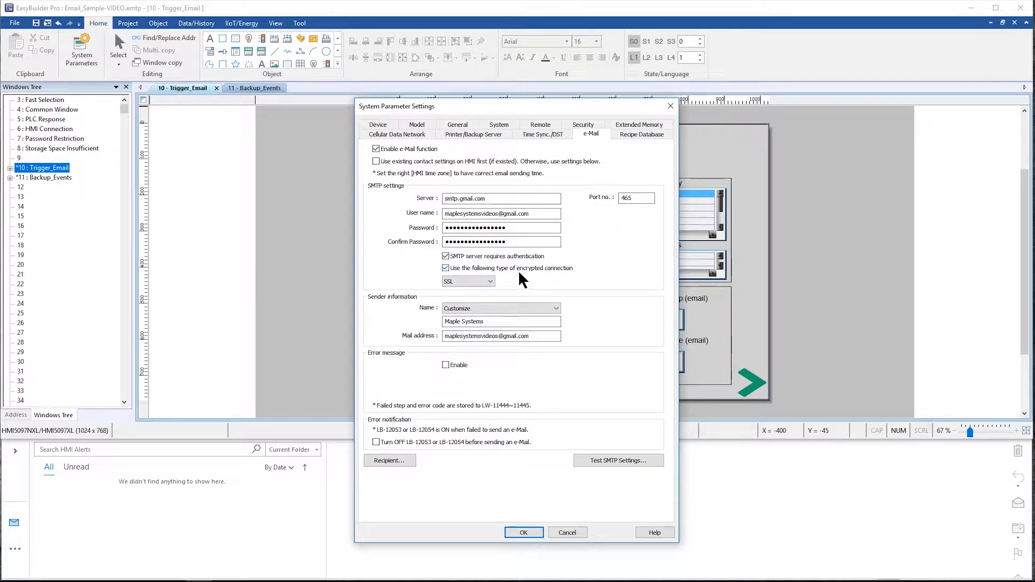
left_click(493, 280)
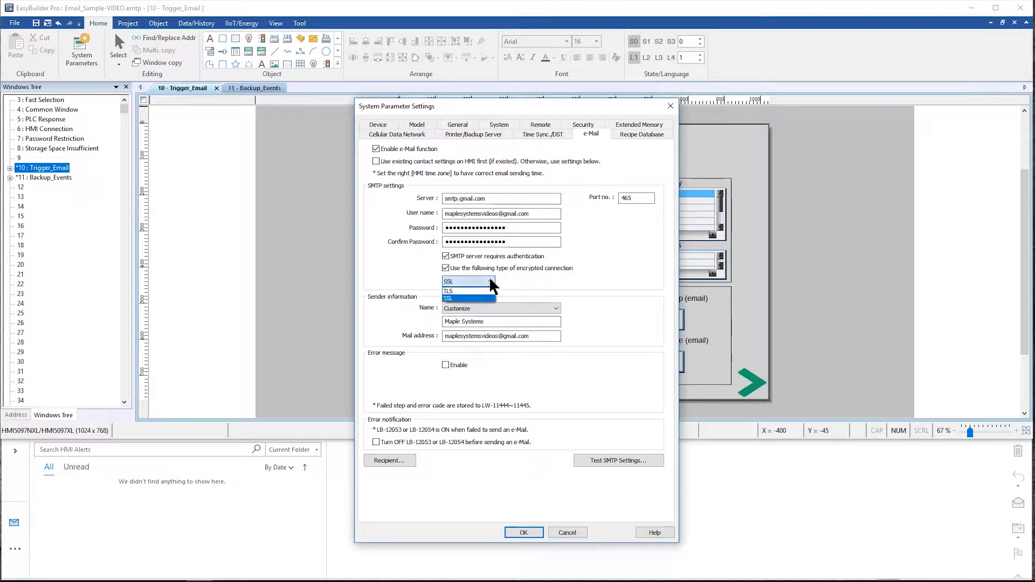
left_click(449, 291)
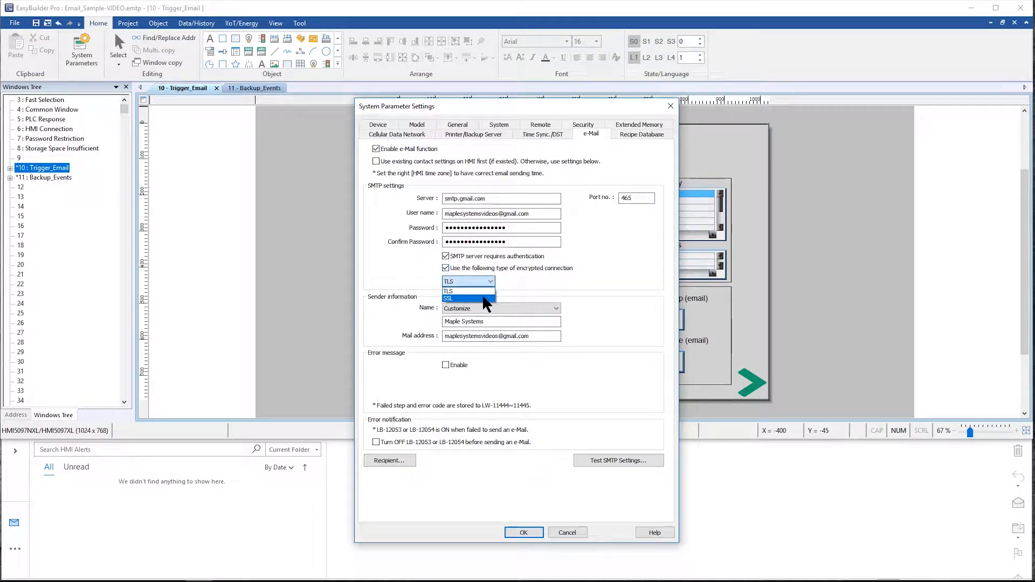
left_click(464, 298)
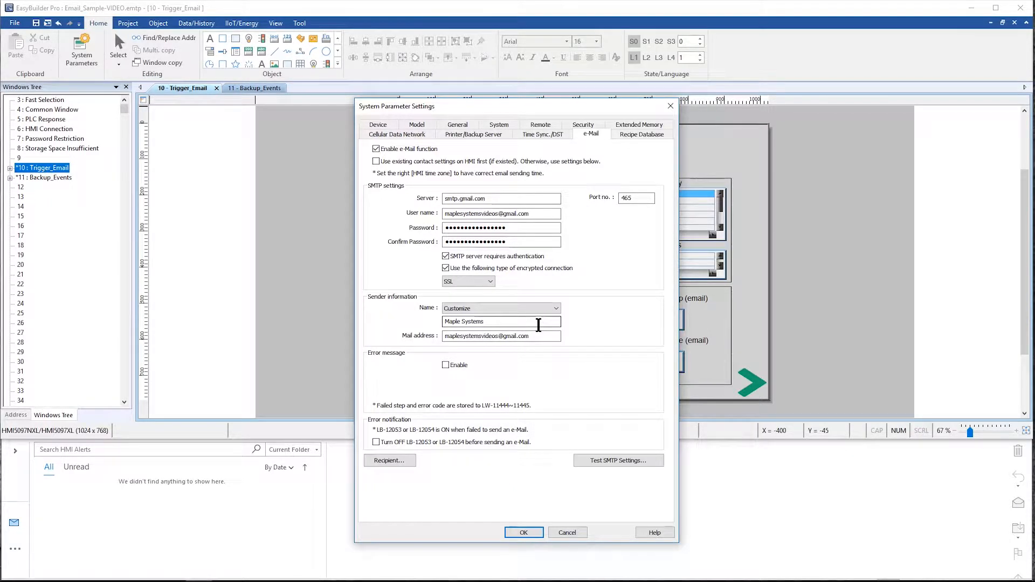
mouse_move(489, 416)
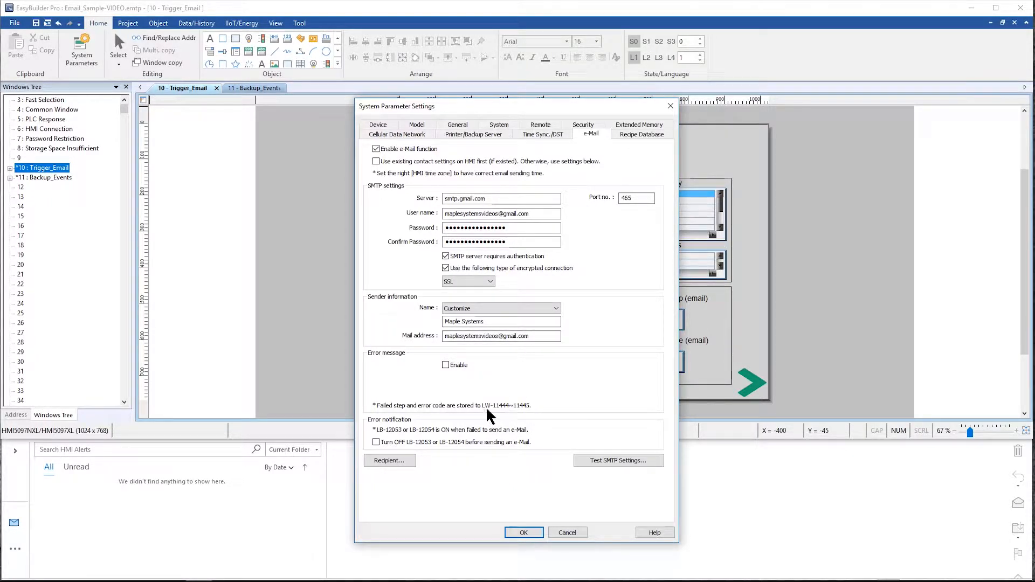
mouse_move(525, 419)
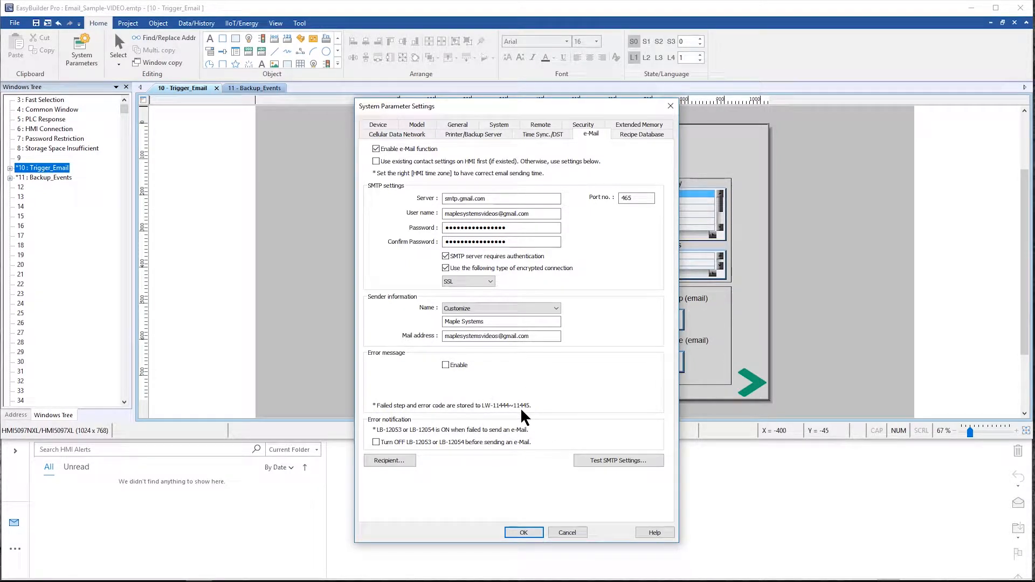
mouse_move(470, 420)
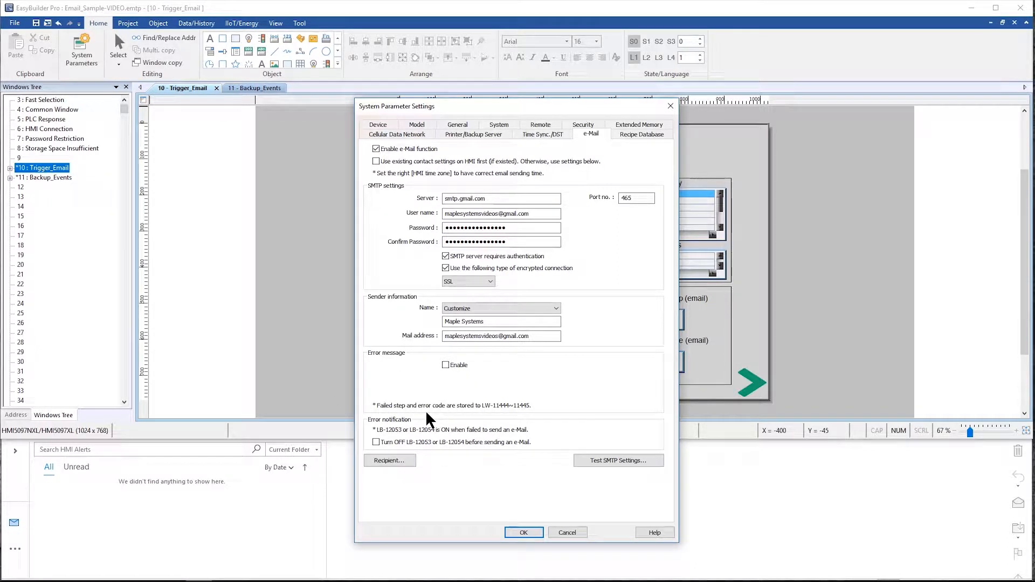
mouse_move(395, 483)
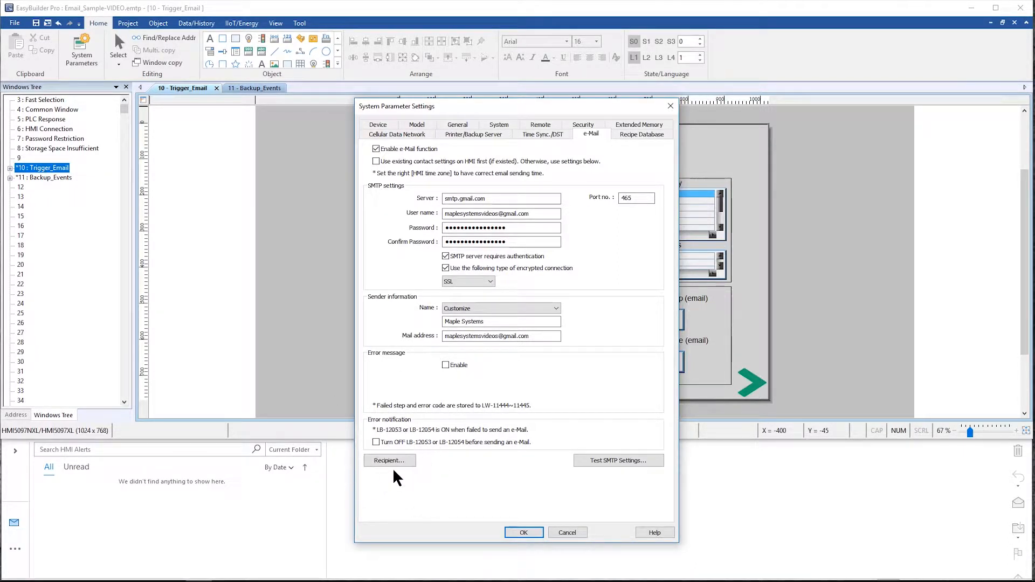
- In the contacts window, choose Group A (holding Adam) as the current recipient group
left_click(390, 460)
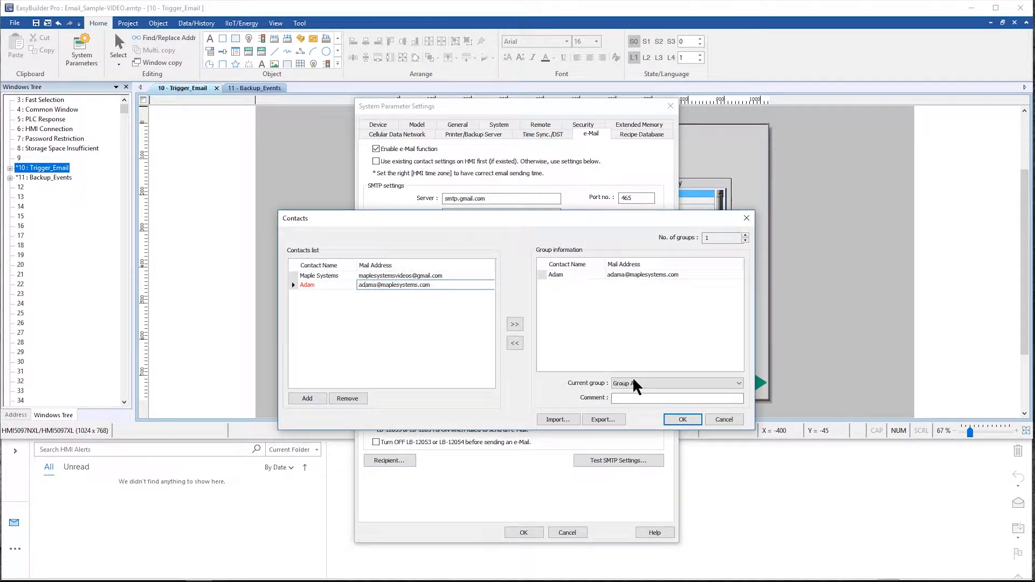
left_click(737, 384)
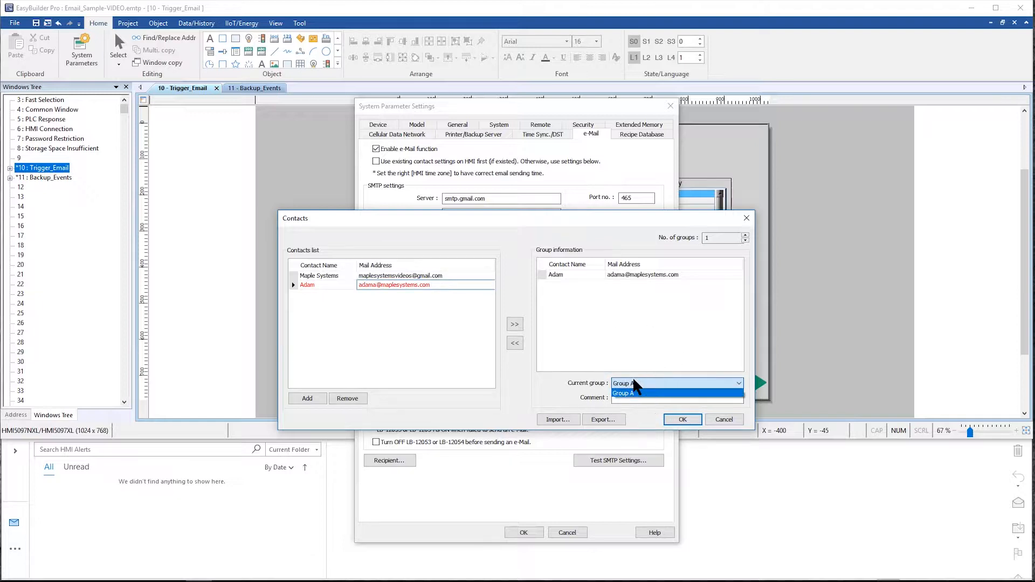
left_click(624, 392)
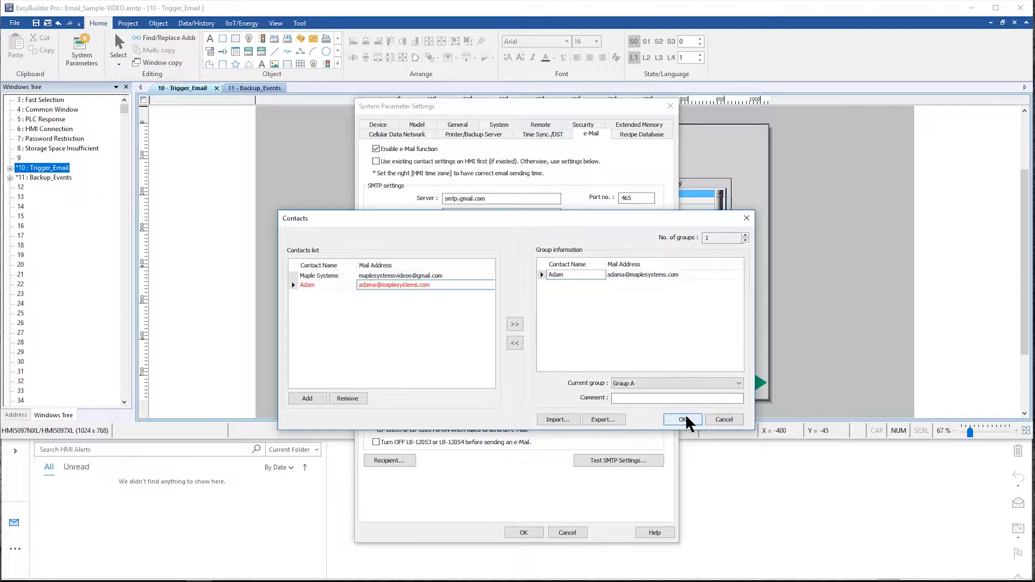
left_click(682, 420)
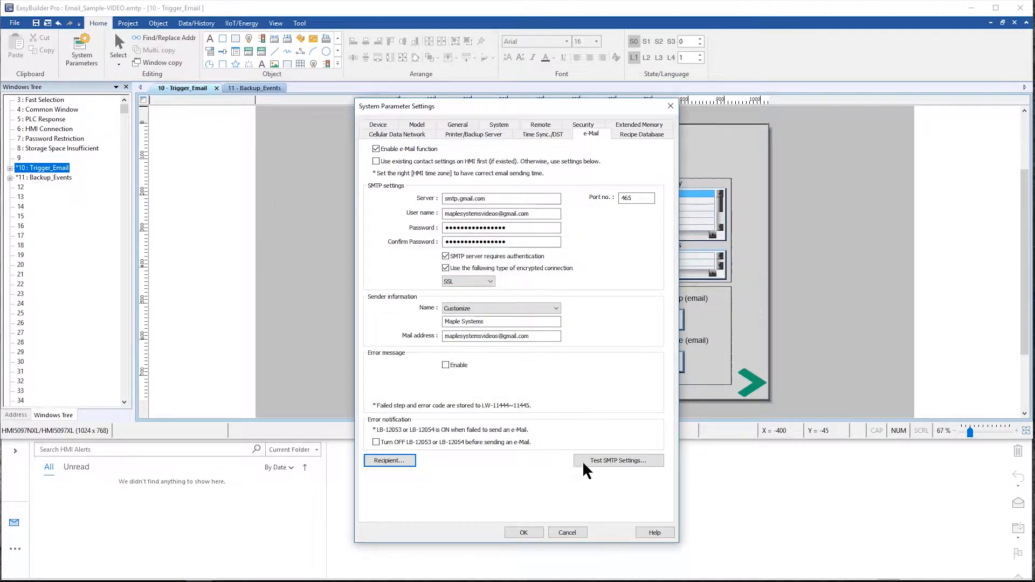
mouse_move(621, 473)
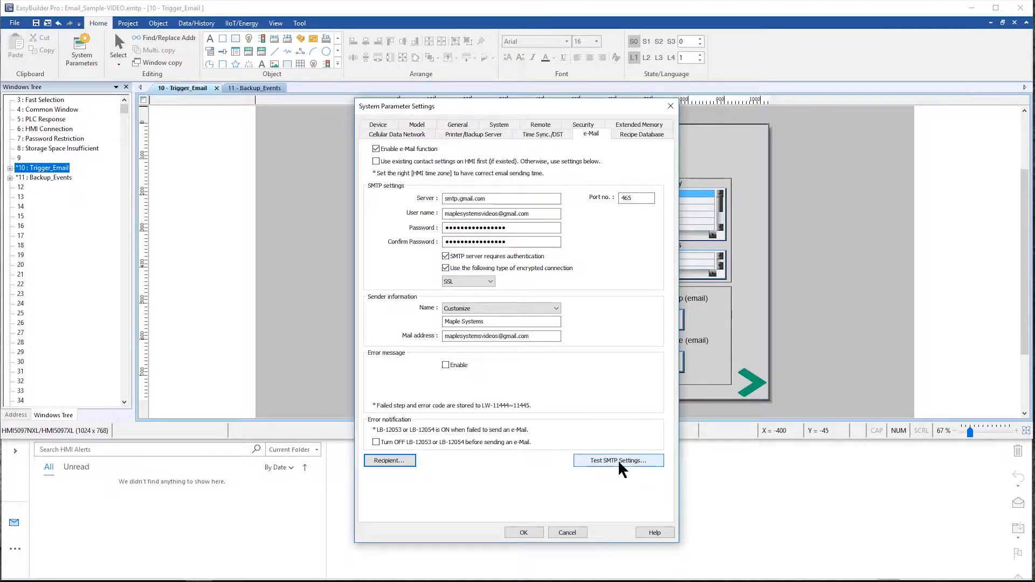
- Test the SMTP settings by sending a test e-mail to Group A and getting Success
left_click(618, 461)
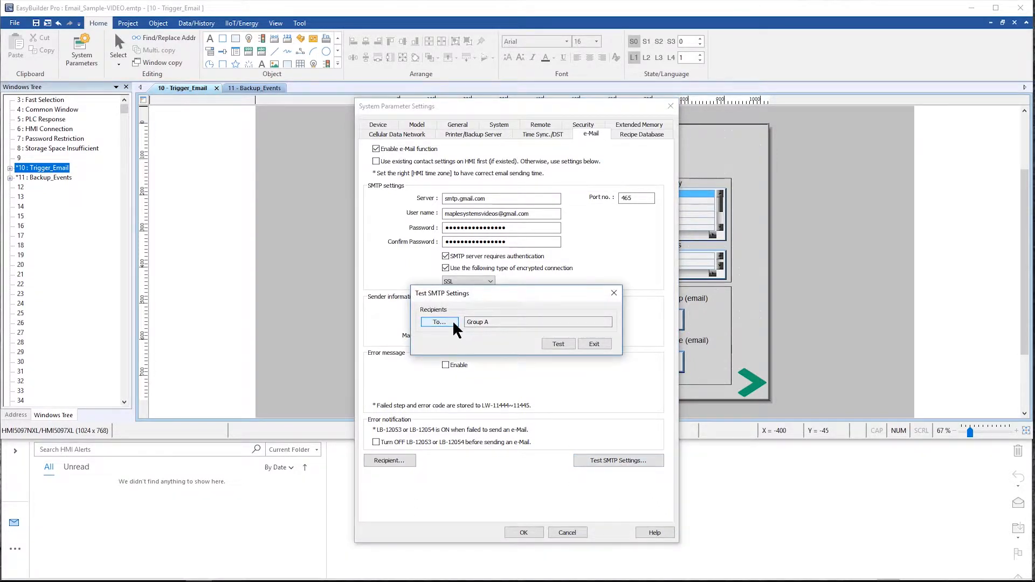
left_click(438, 321)
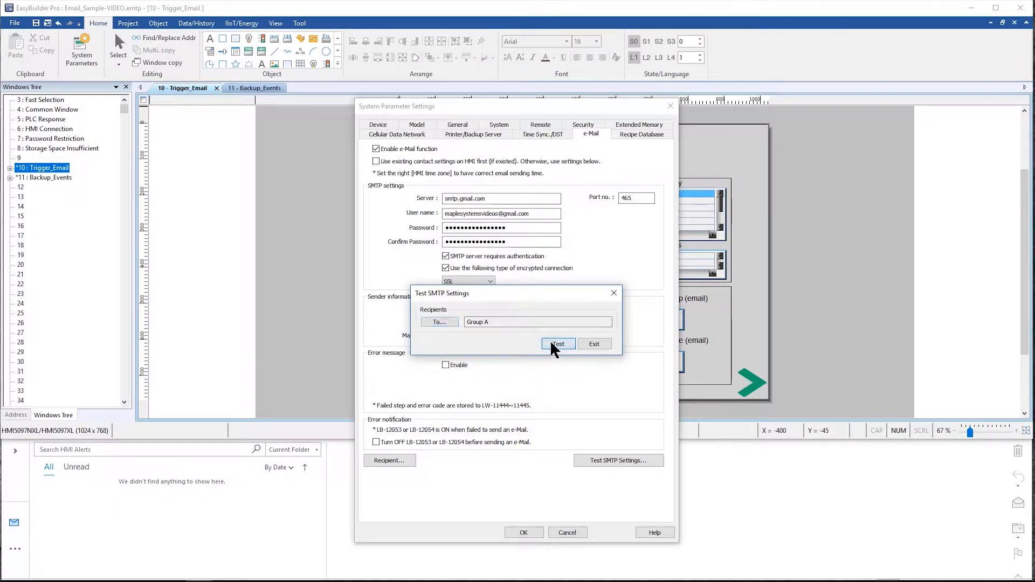
left_click(559, 343)
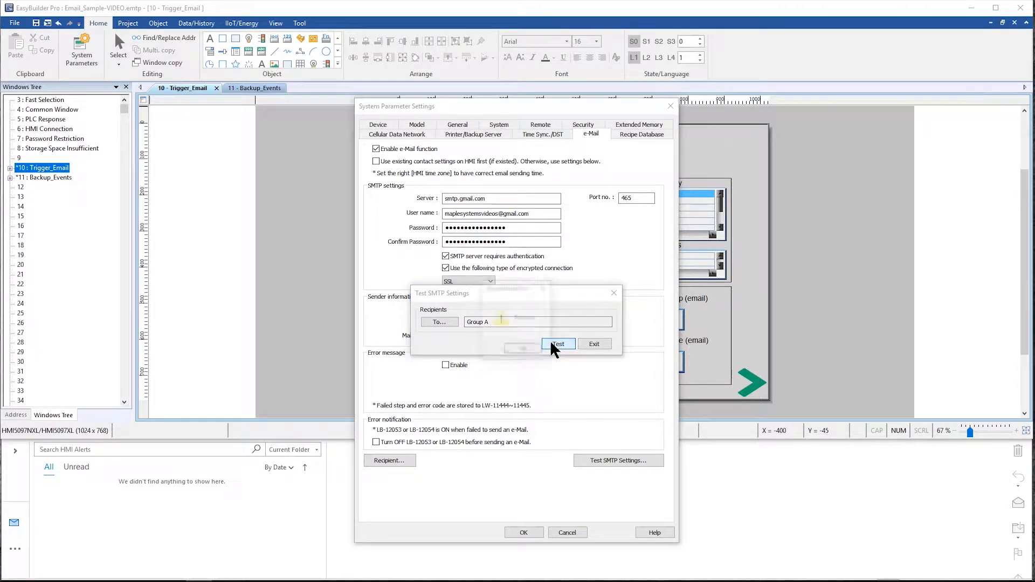
left_click(558, 343)
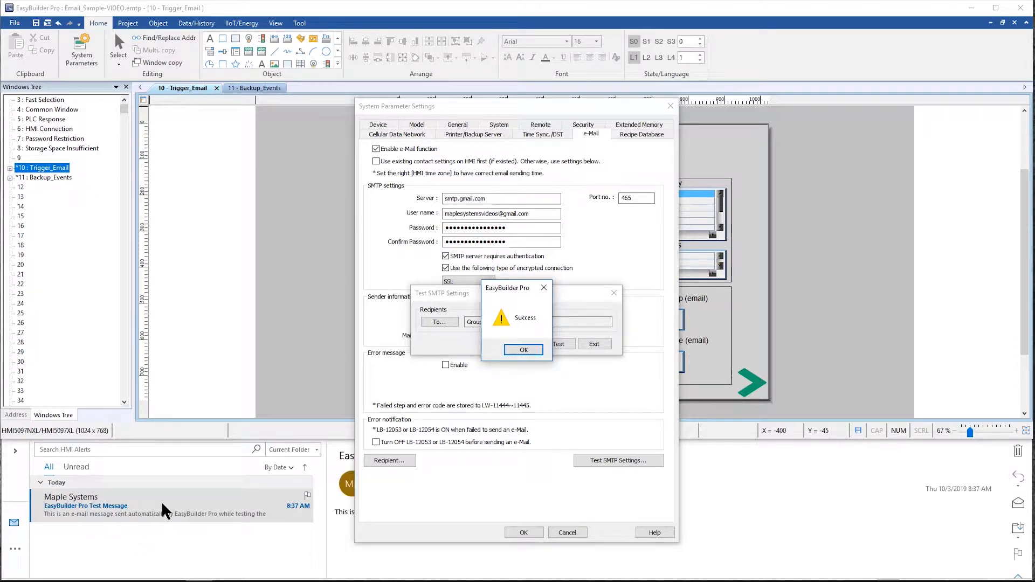
- Read the EasyBuilder Pro Test Message from Maple Systems in Outlook, then dismiss the test
left_click(524, 350)
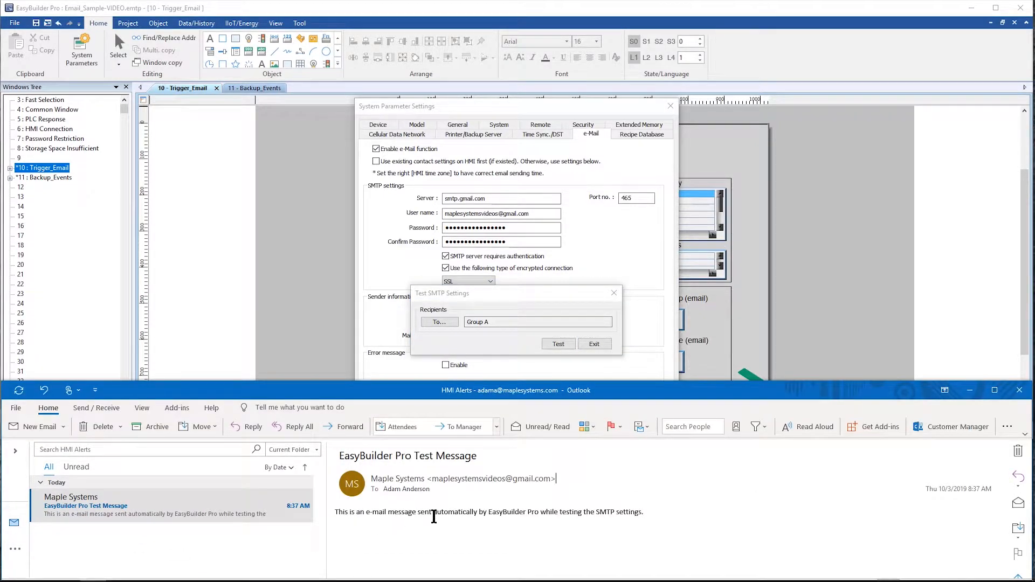
mouse_move(670, 510)
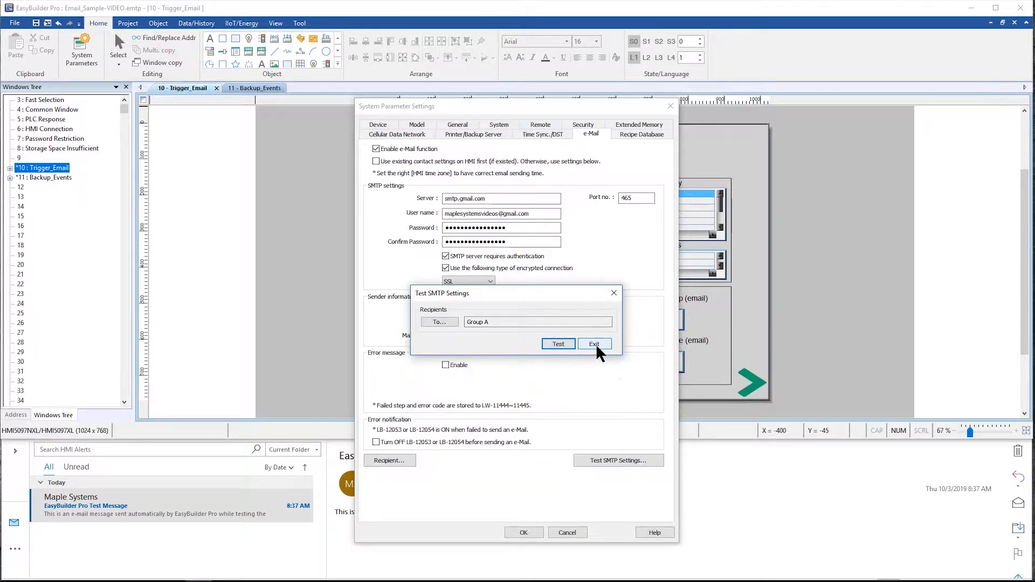
left_click(594, 344)
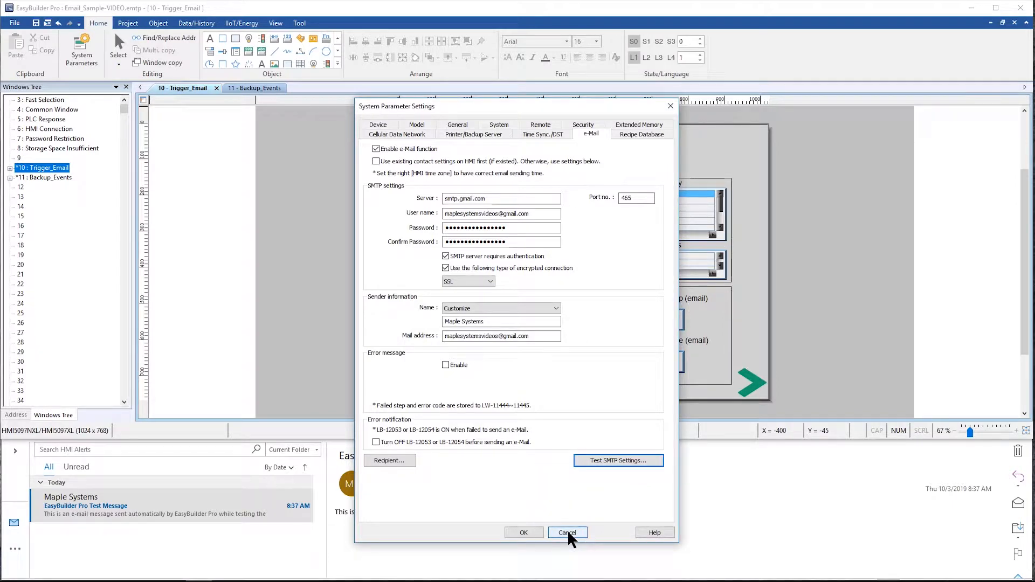
- Cancel out of System Parameter Settings back to the Email Sample Project page
left_click(567, 533)
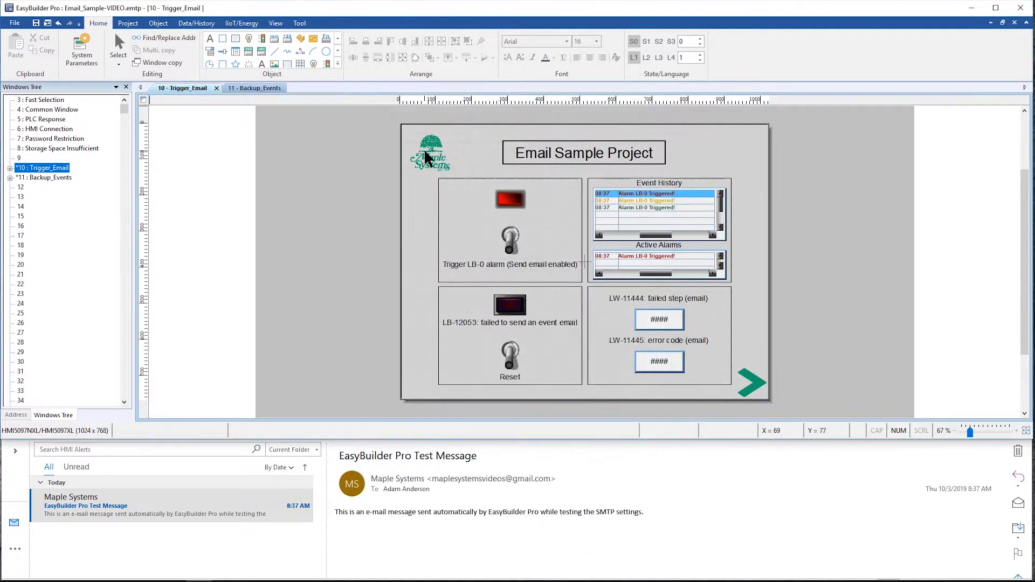
mouse_move(523, 192)
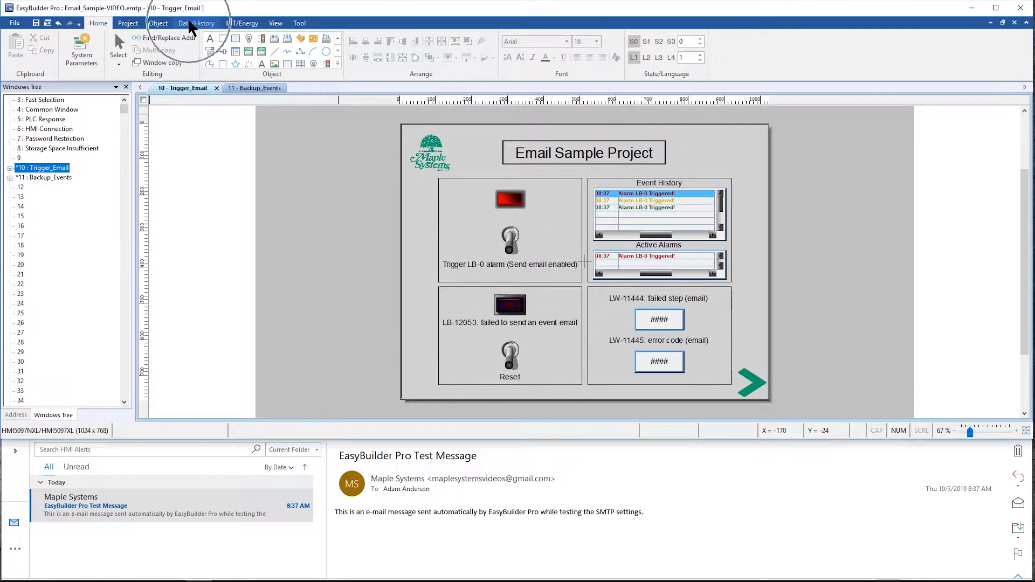
- From Data/History, edit the Alarm LB-0 Triggered! event in the Event (Alarm) Log, keeping Emergency priority
left_click(197, 23)
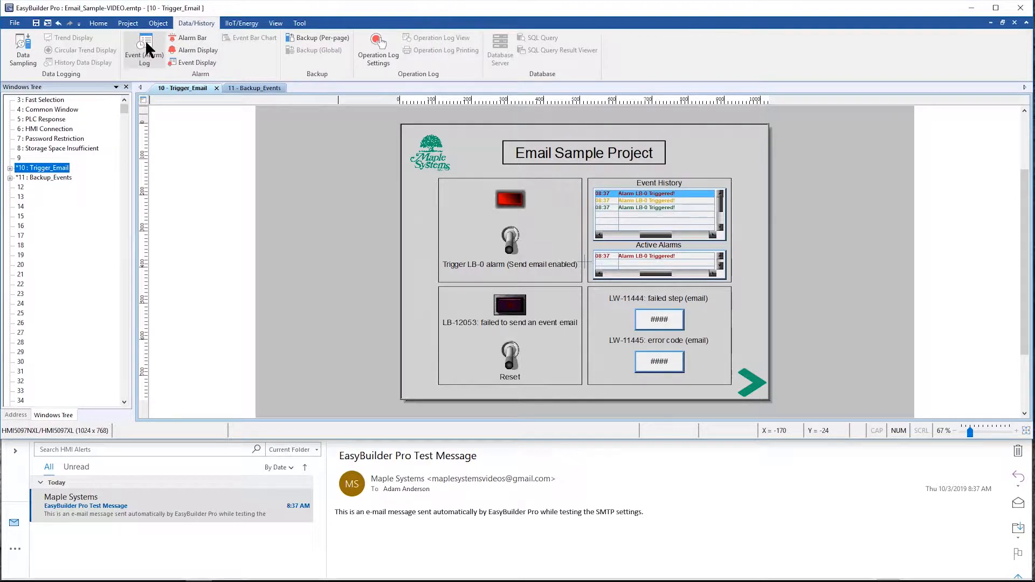
left_click(143, 46)
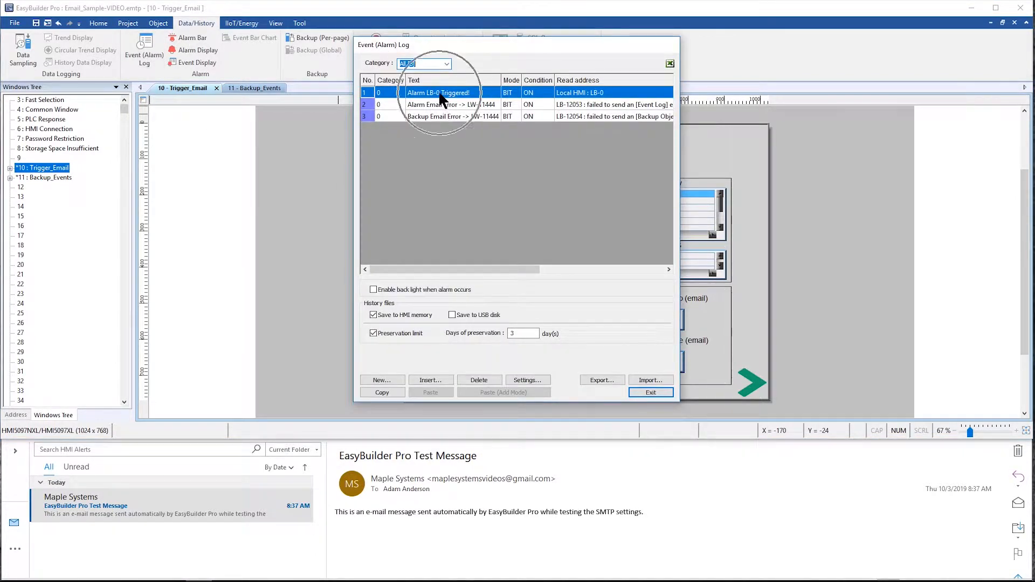
double_click(441, 93)
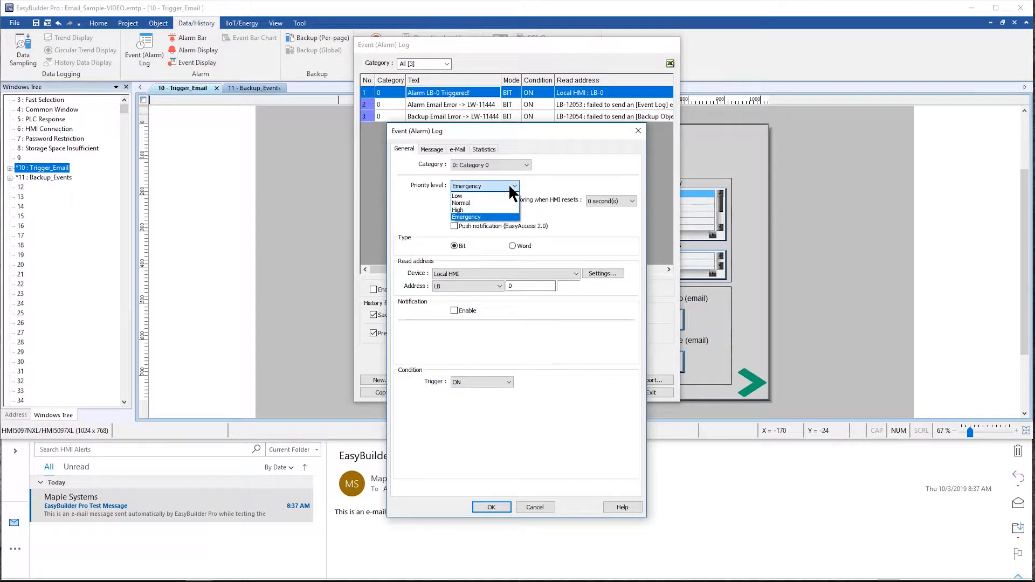
left_click(466, 217)
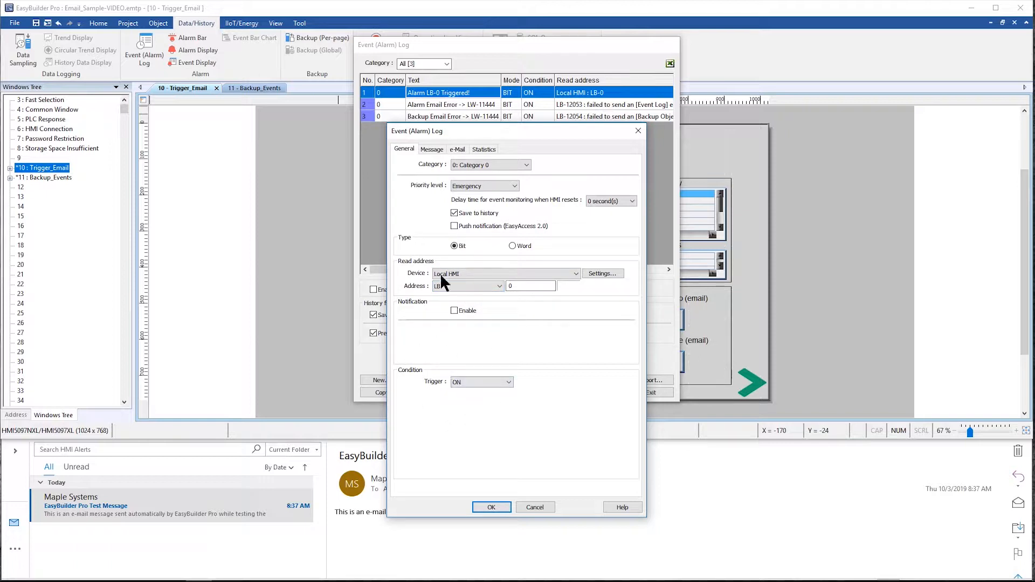
left_click(432, 149)
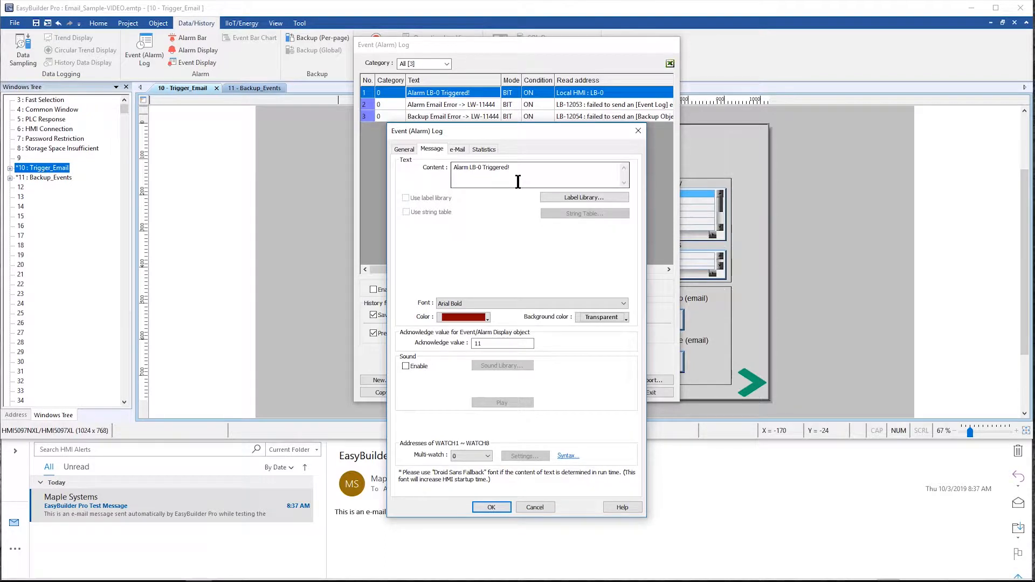
- Enable e-mail on trigger to Group A for the LB-0 alarm, using event content as subject
left_click(457, 149)
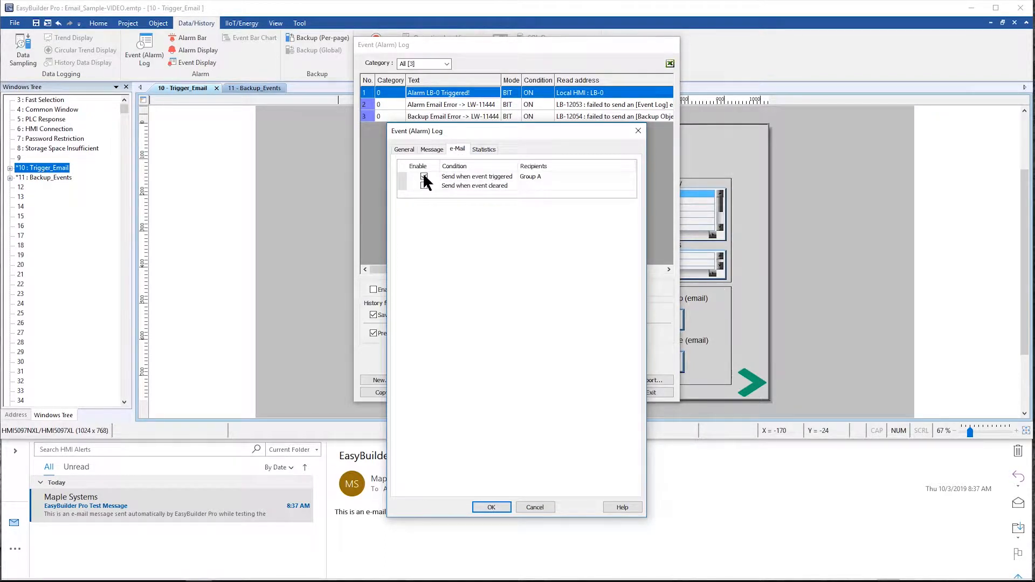
left_click(424, 176)
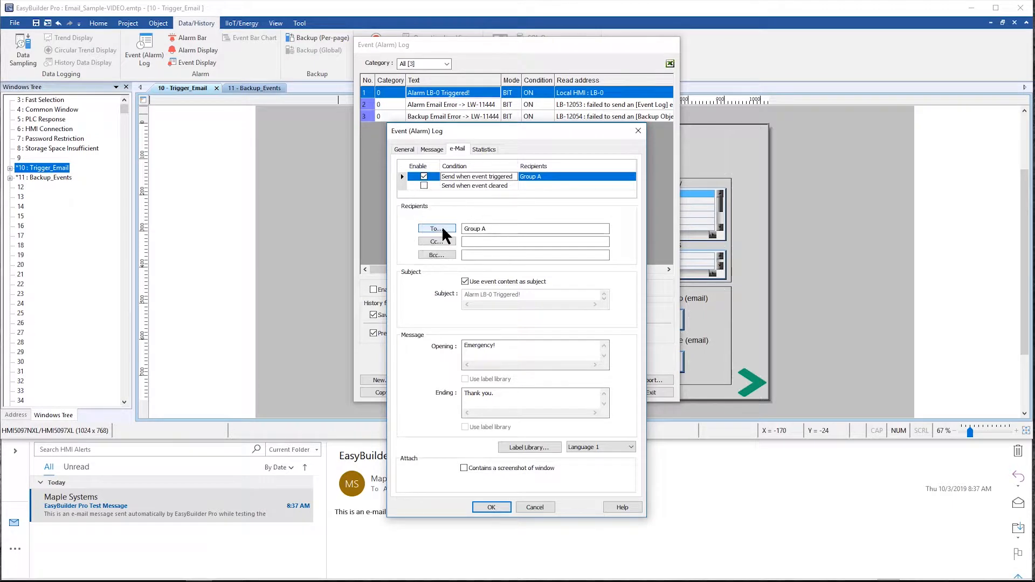
left_click(436, 229)
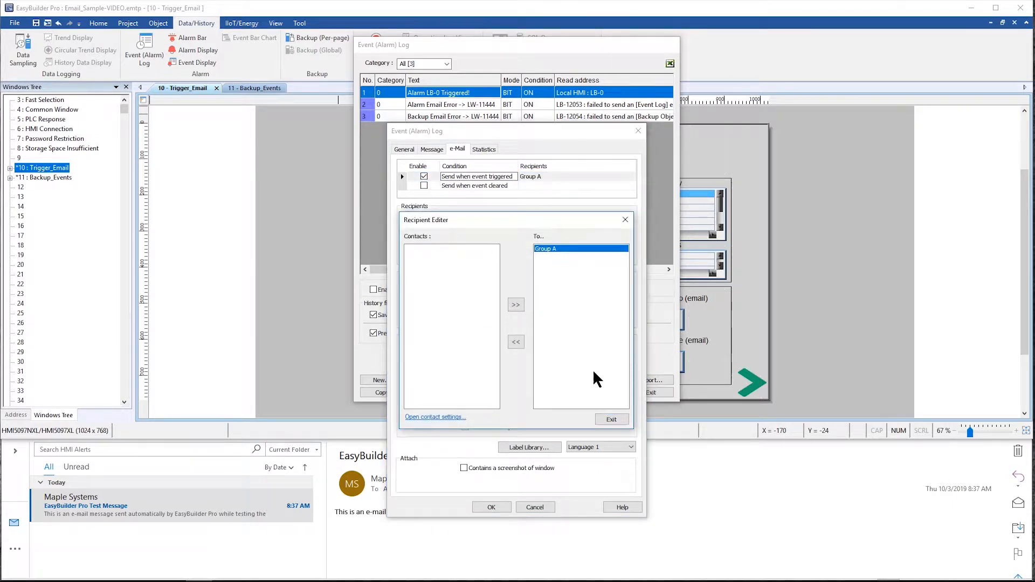
left_click(611, 418)
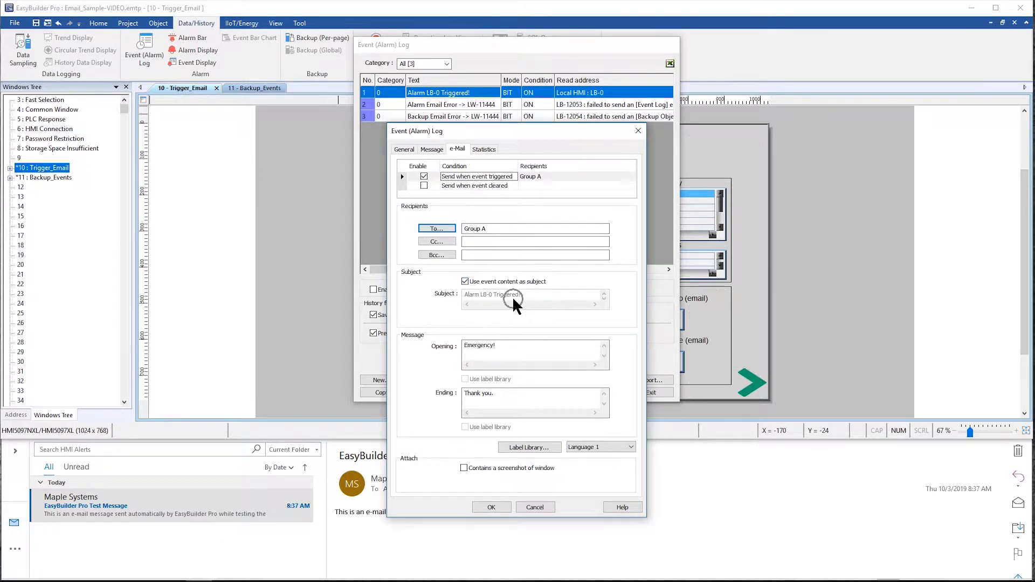
left_click(431, 149)
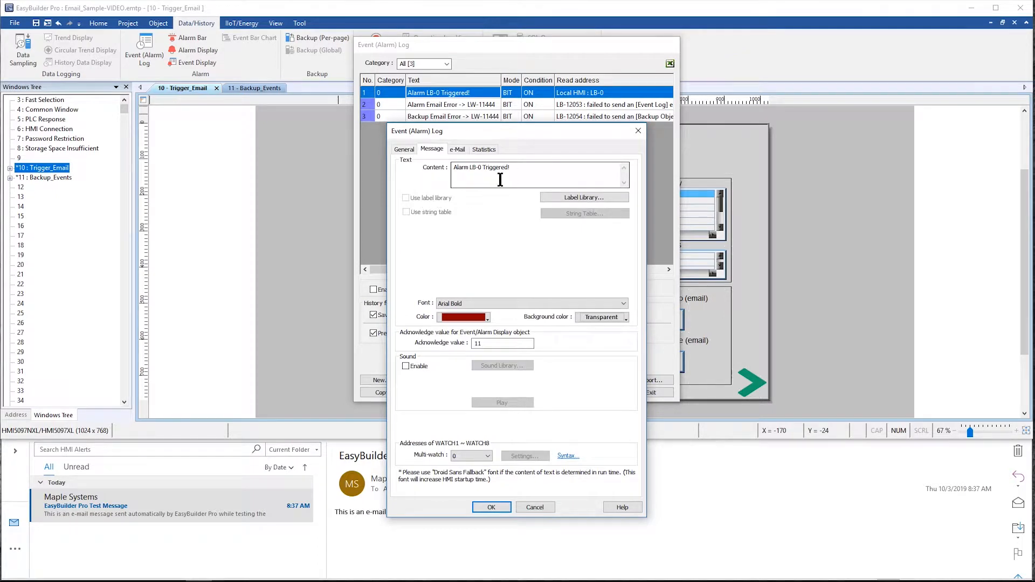
left_click(457, 149)
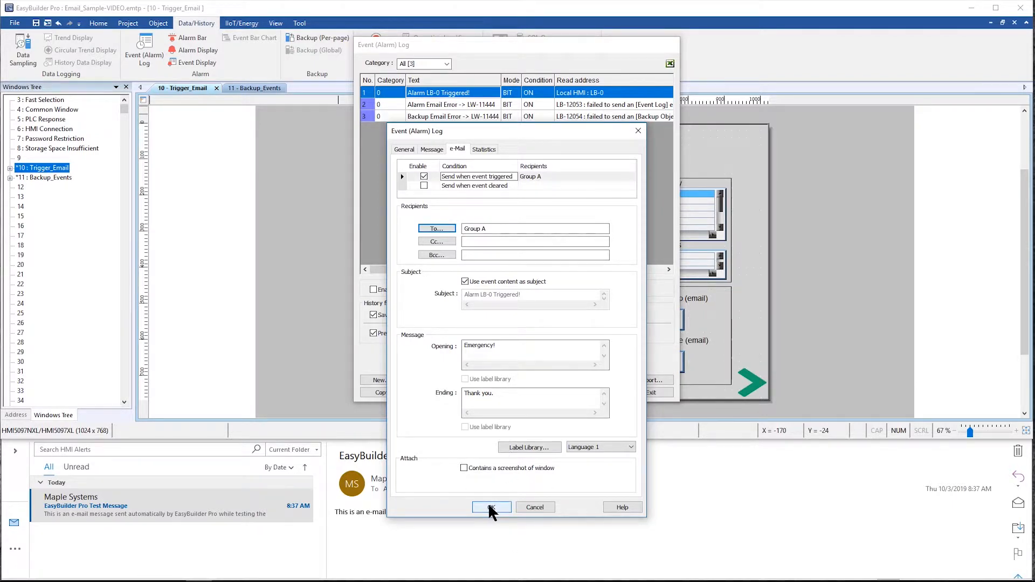
- Confirm the LB-0 event changes, check the e-Mail column, and exit the Event (Alarm) Log
left_click(492, 506)
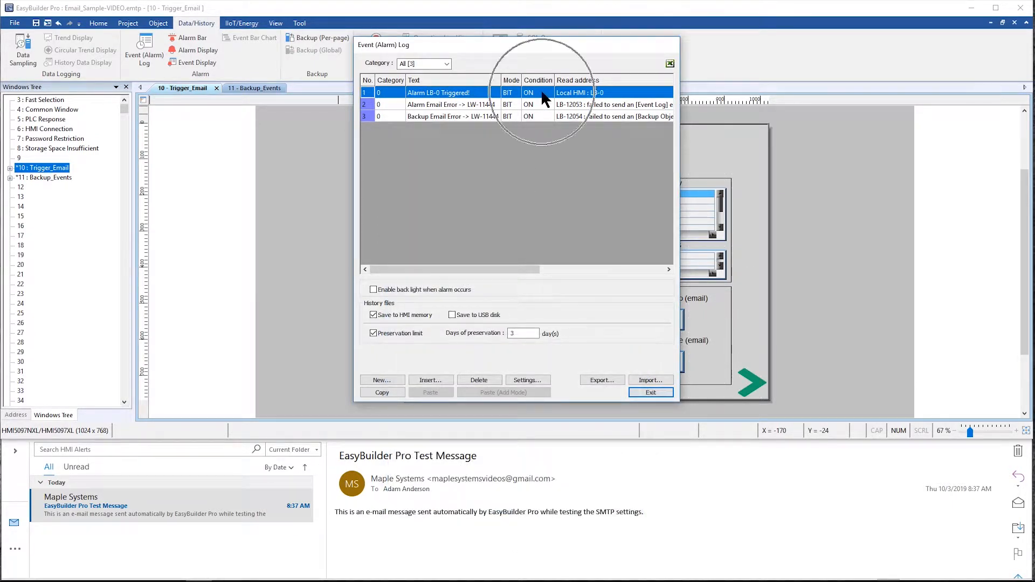
scroll("right", 3)
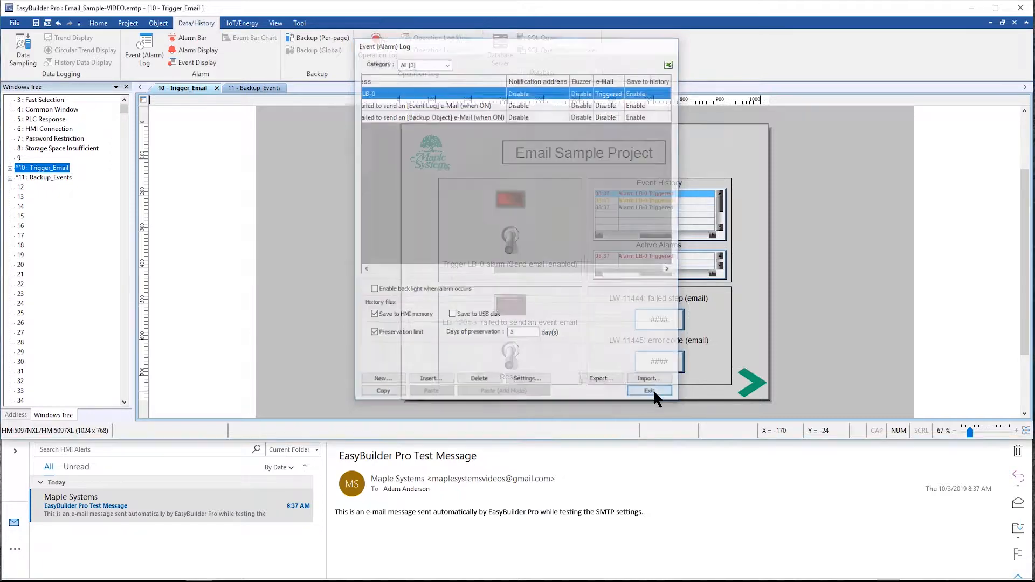
left_click(649, 391)
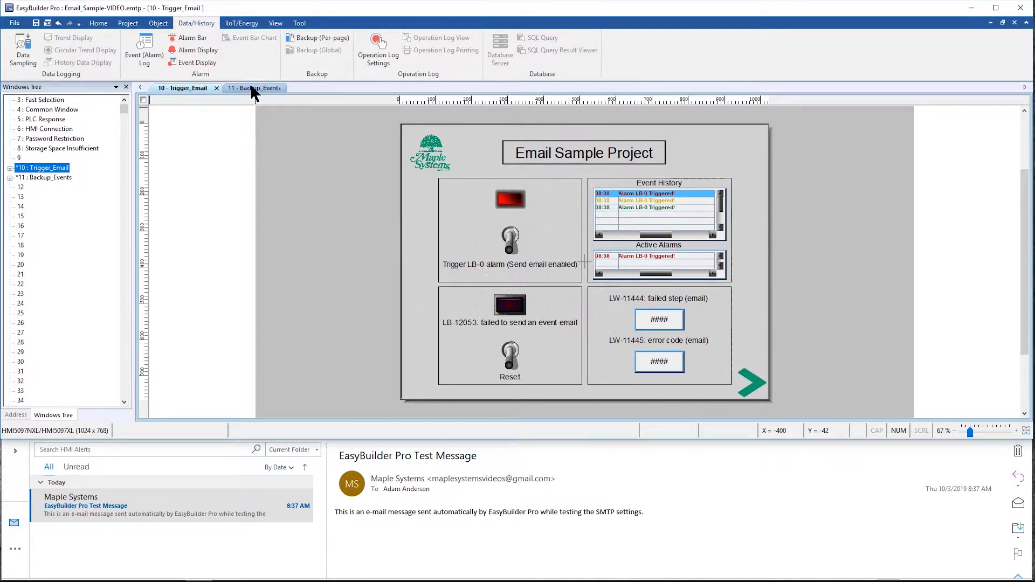
left_click(257, 88)
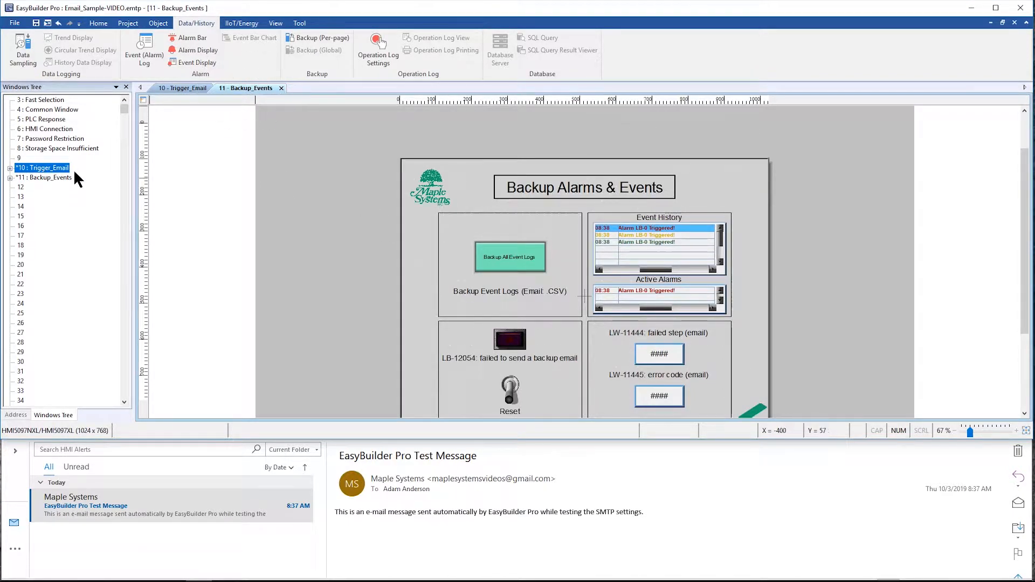
left_click(41, 177)
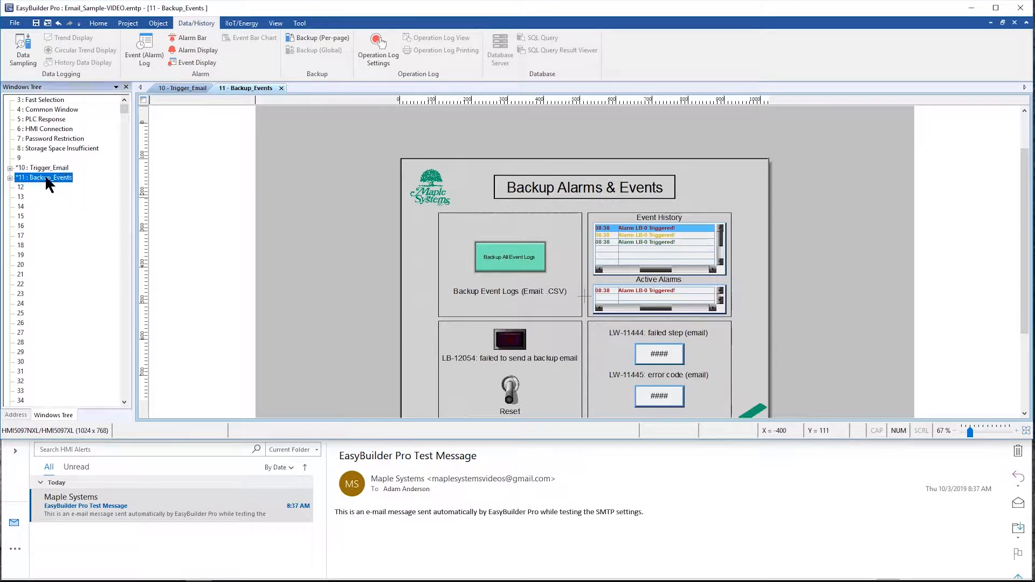
left_click(275, 23)
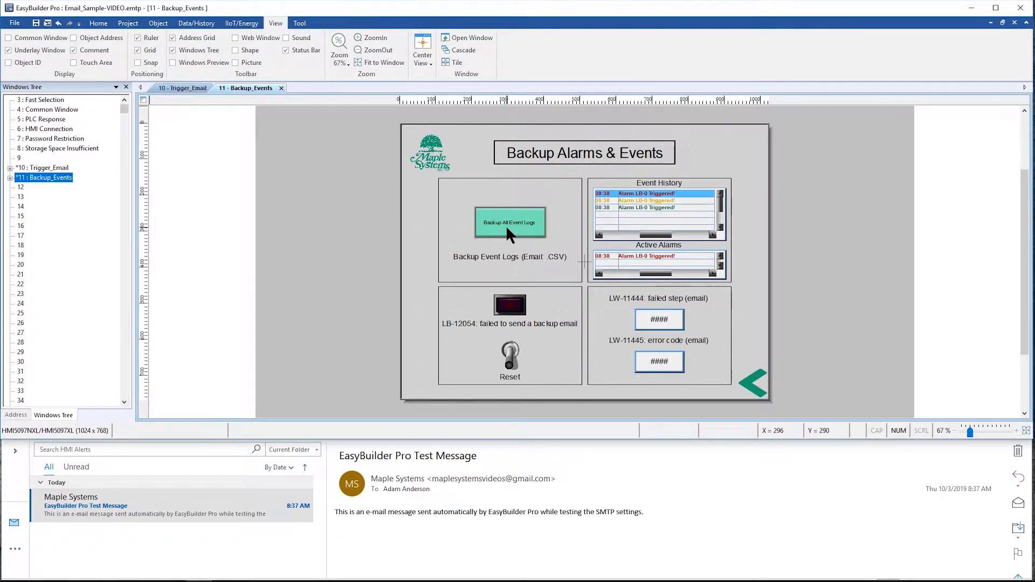
mouse_move(651, 224)
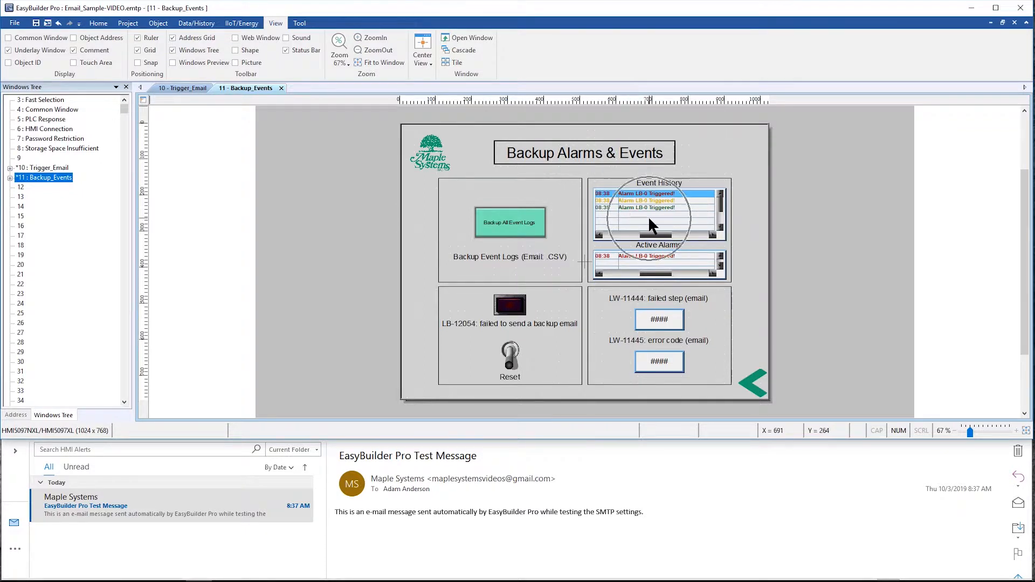
mouse_move(646, 276)
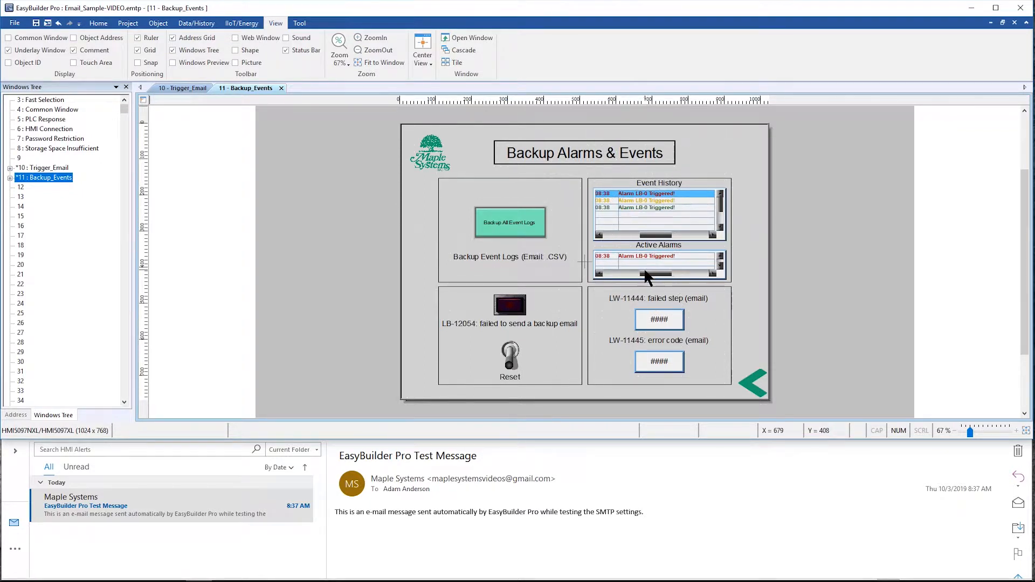
mouse_move(518, 231)
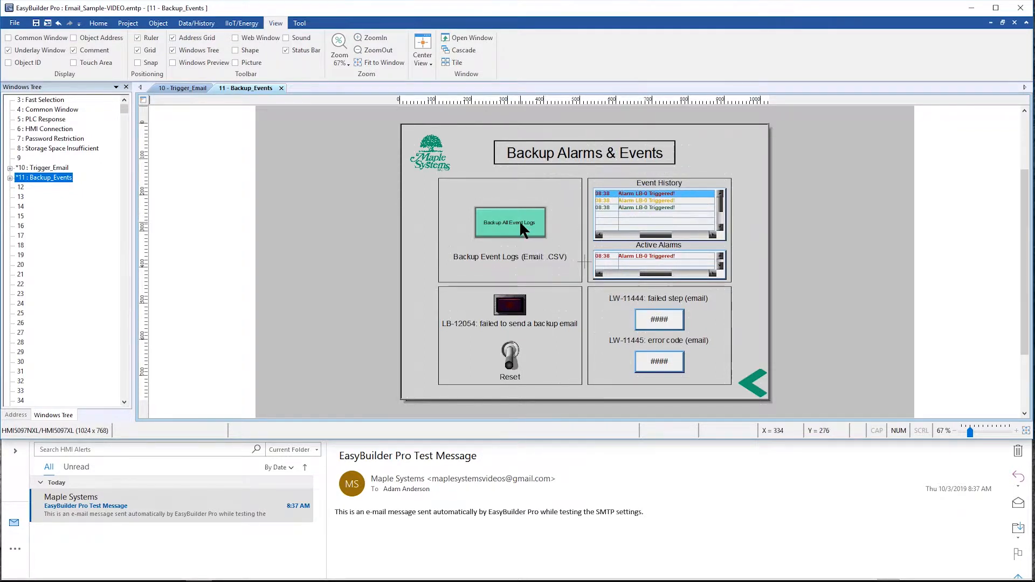
mouse_move(492, 337)
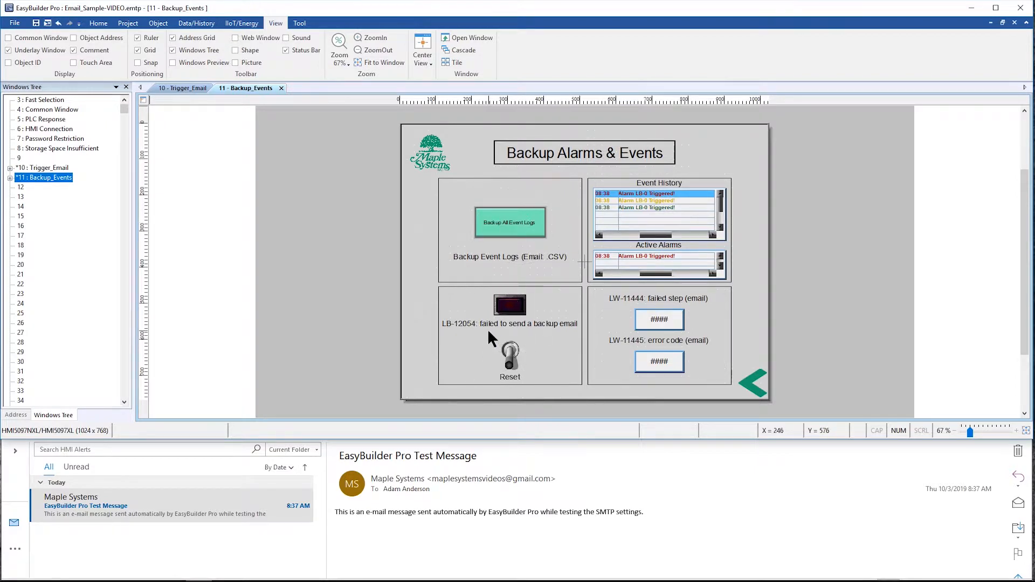
mouse_move(470, 337)
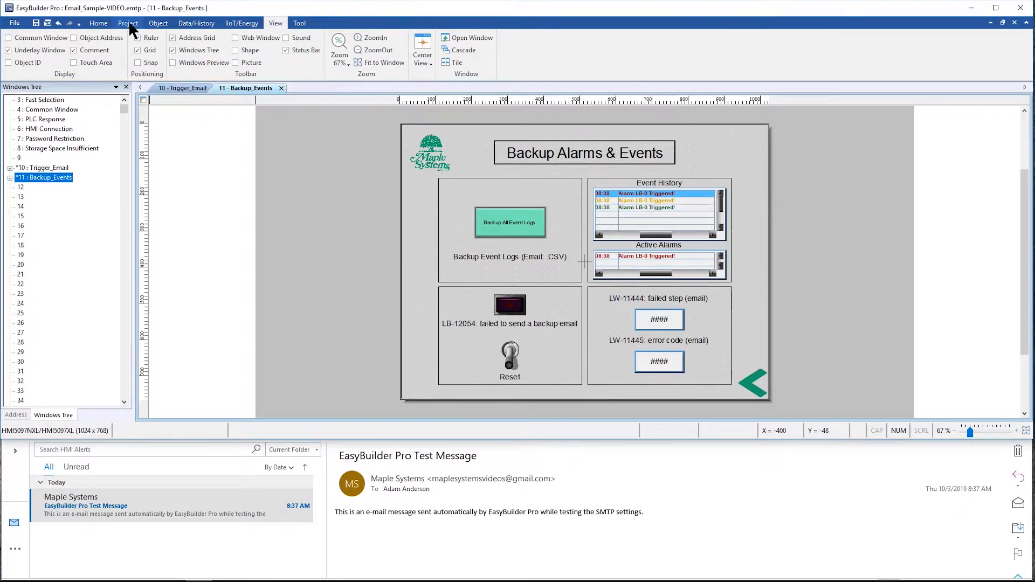
- Run Offline Simulation from the Project tab, compiling with 0 errors
left_click(127, 23)
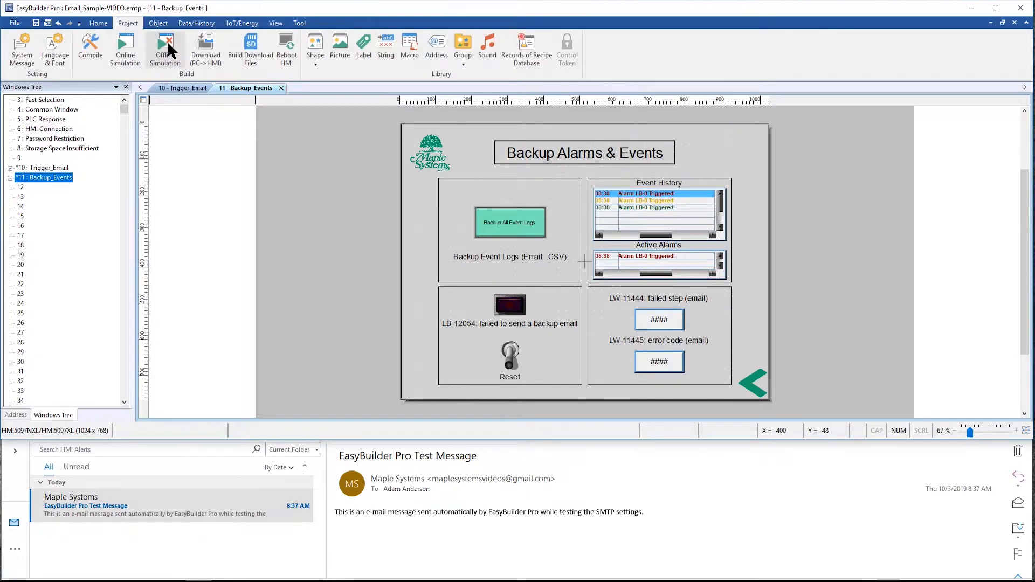
left_click(91, 48)
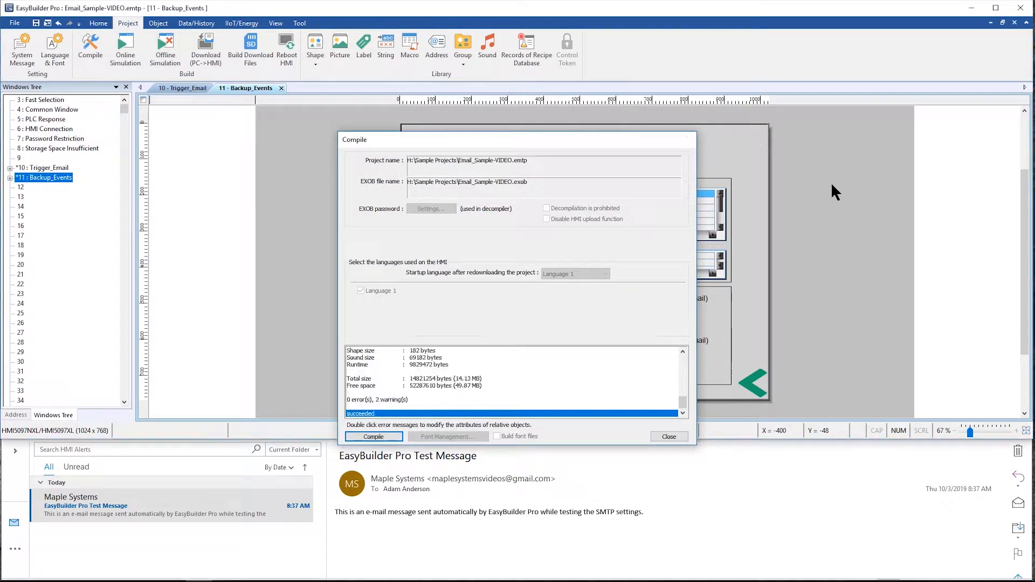
left_click(669, 435)
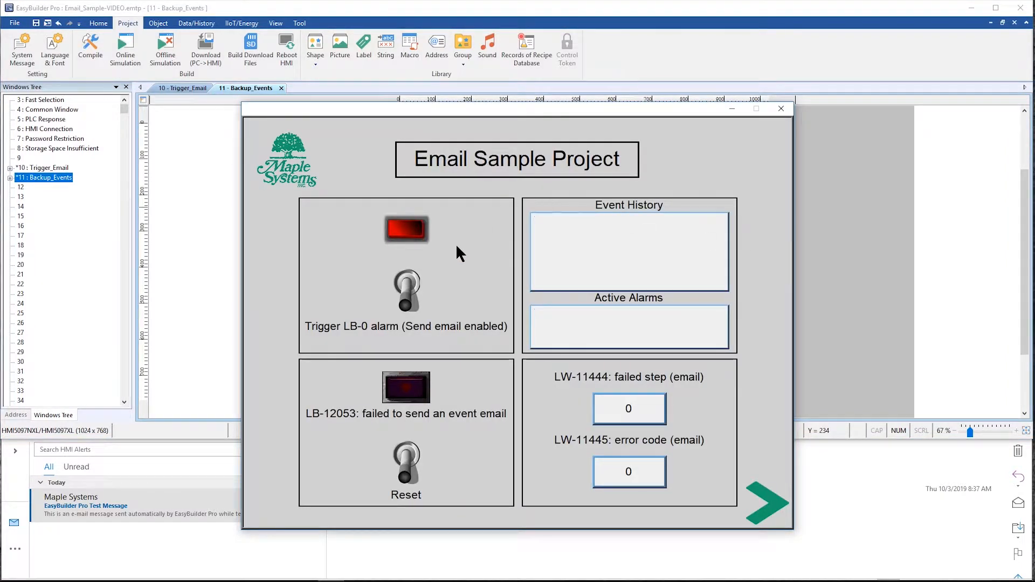
- Flip the Trigger LB-0 switch in the simulator and view the [Emergency][Triggered] alarm e-mail in Outlook
left_click(406, 285)
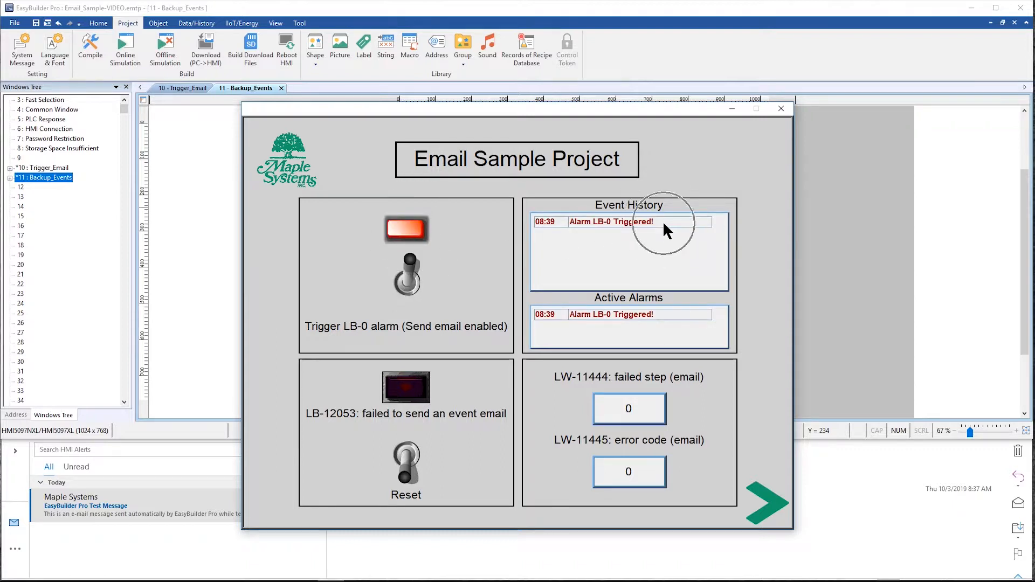
mouse_move(669, 322)
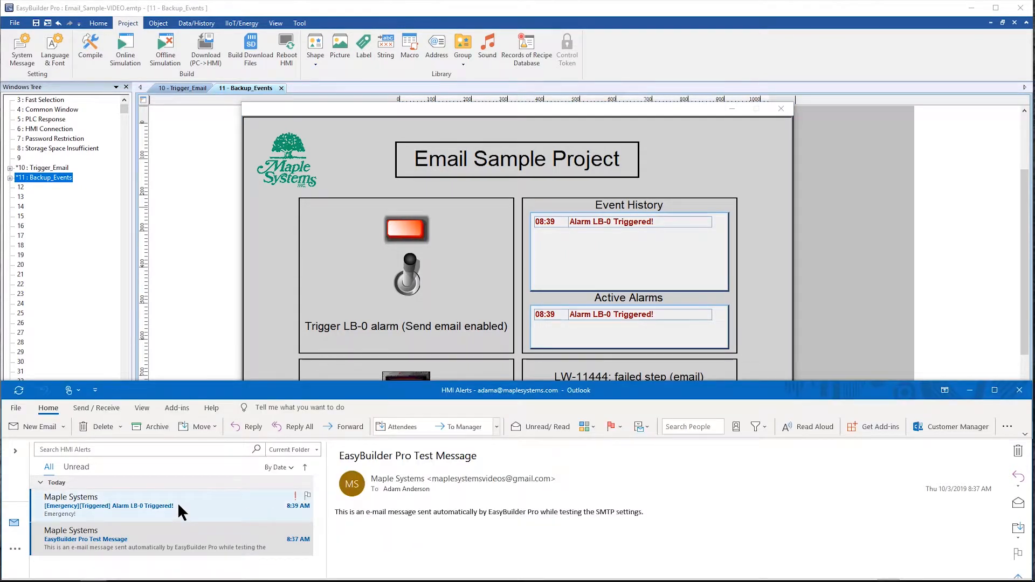
left_click(107, 505)
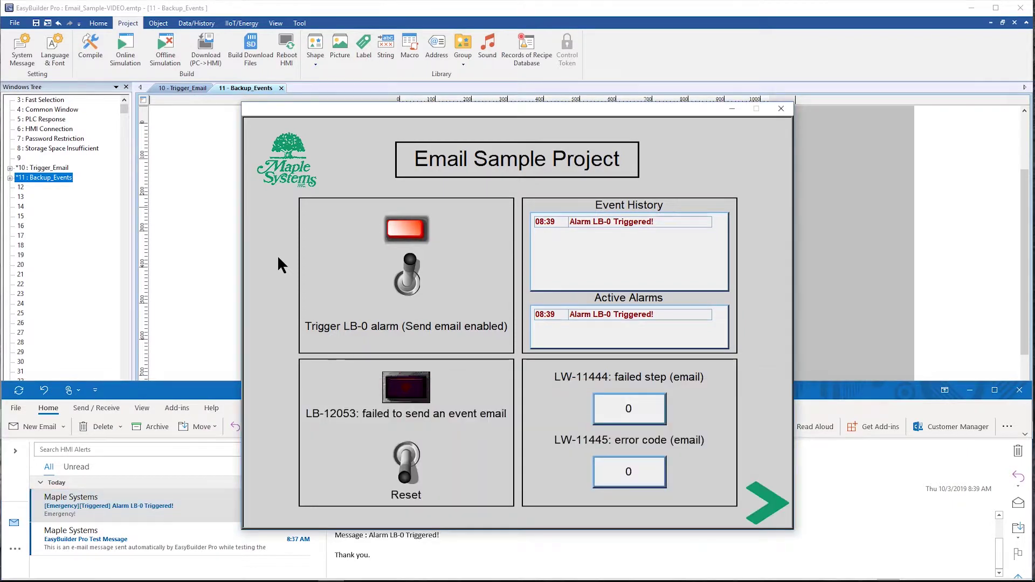
mouse_move(412, 283)
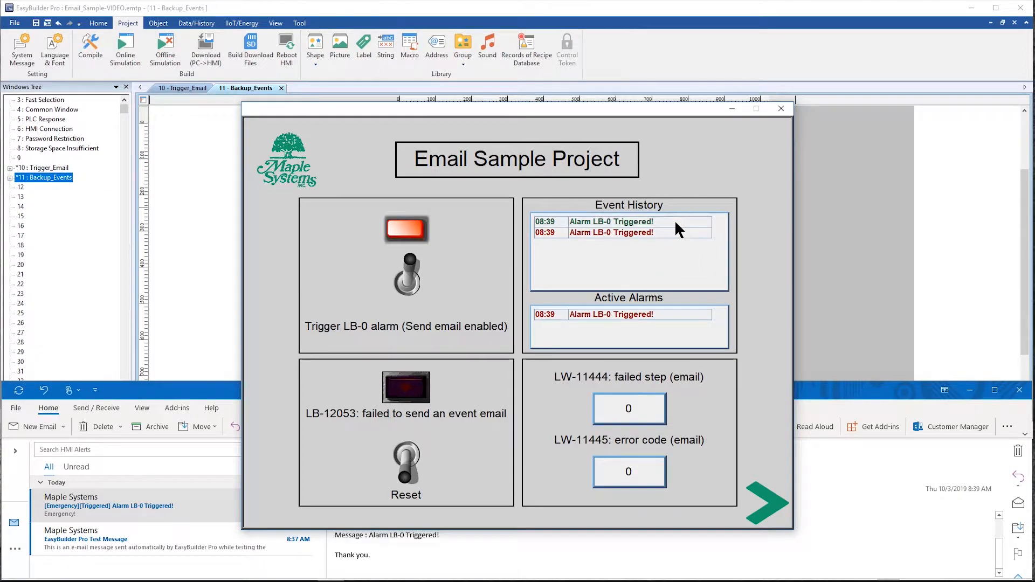
mouse_move(667, 325)
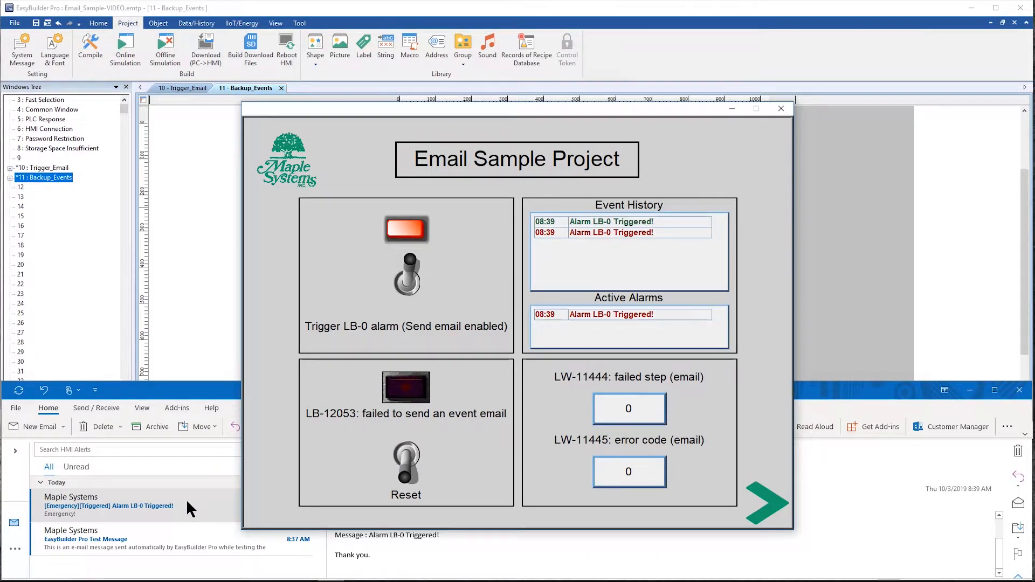
- Review the newly received LB-0 alarm email in the Outlook inbox
left_click(108, 506)
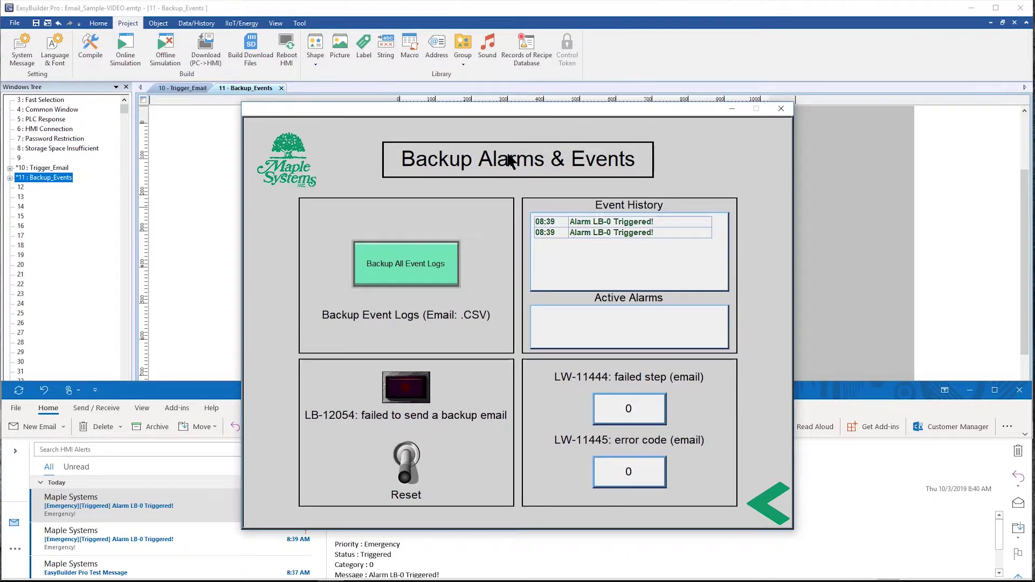
mouse_move(610, 233)
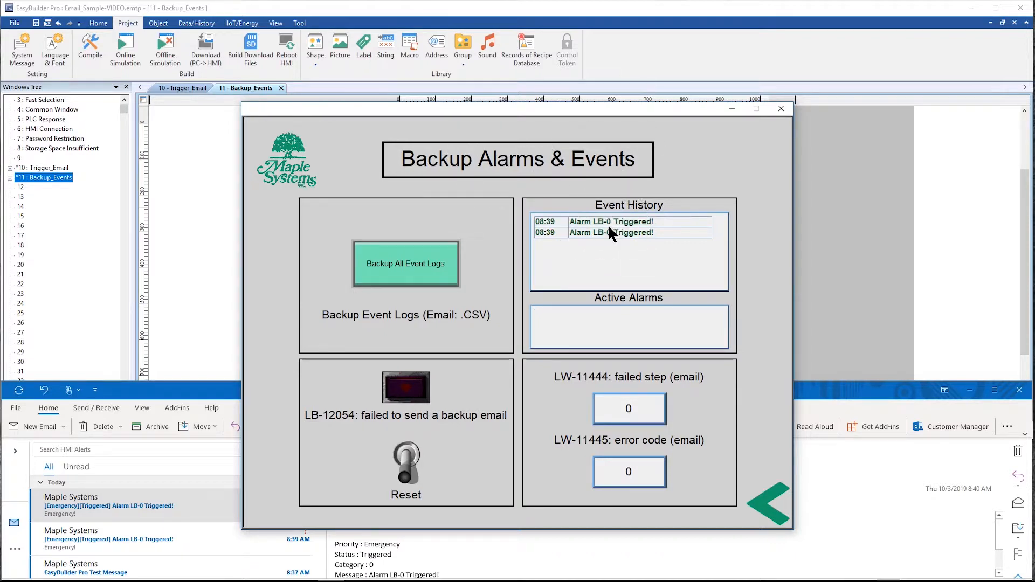
mouse_move(405, 275)
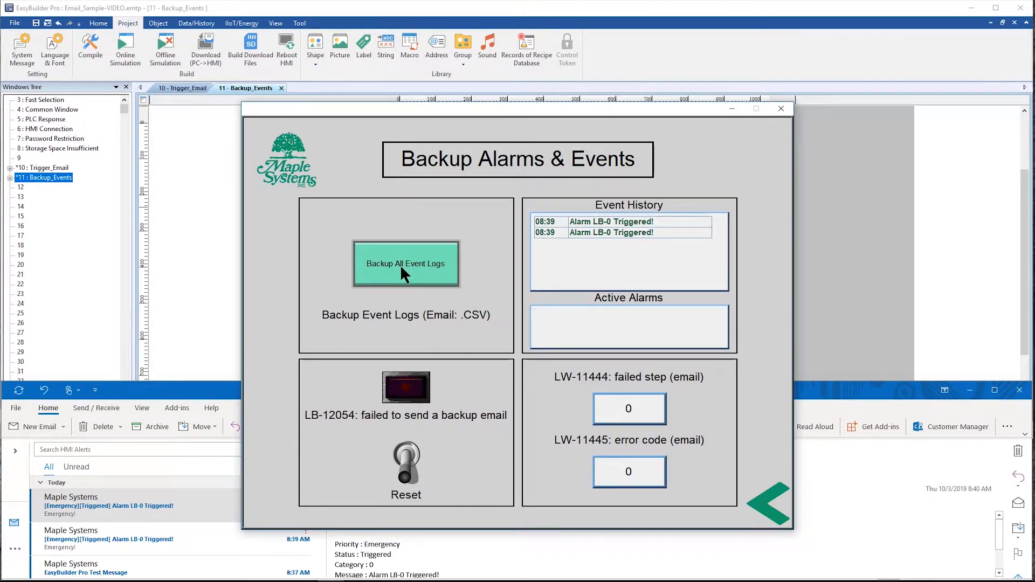
mouse_move(333, 466)
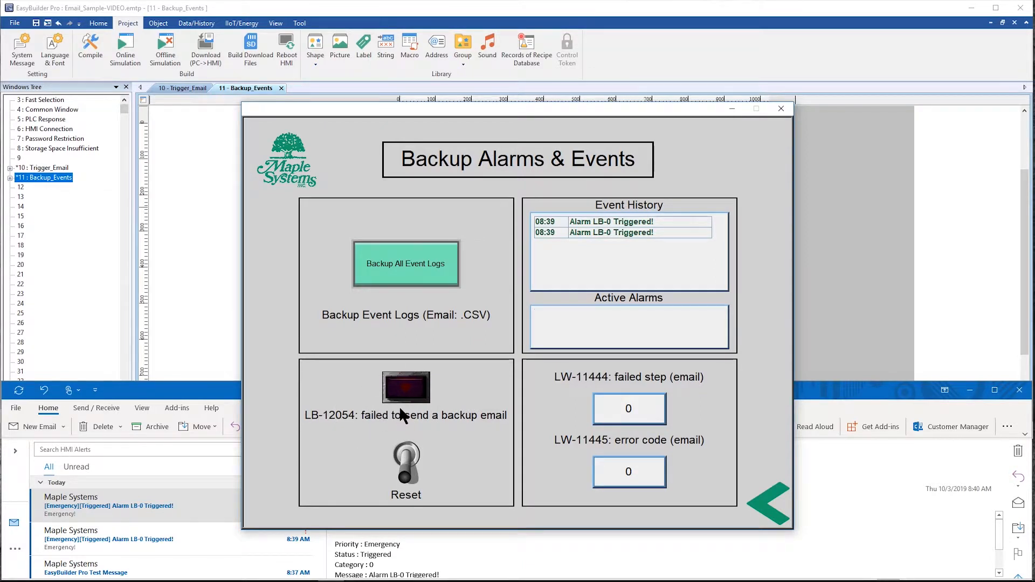
mouse_move(386, 420)
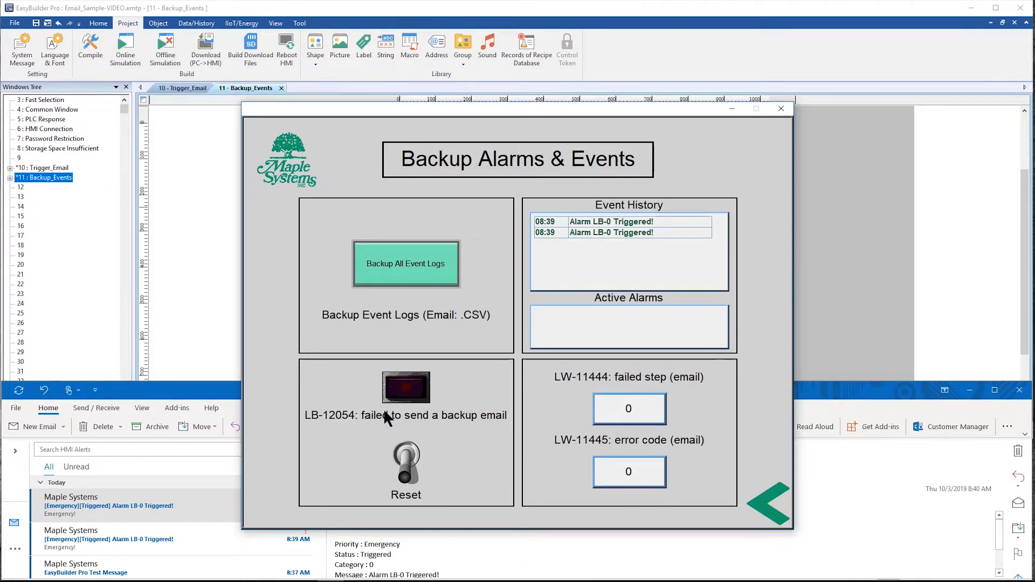
mouse_move(192, 391)
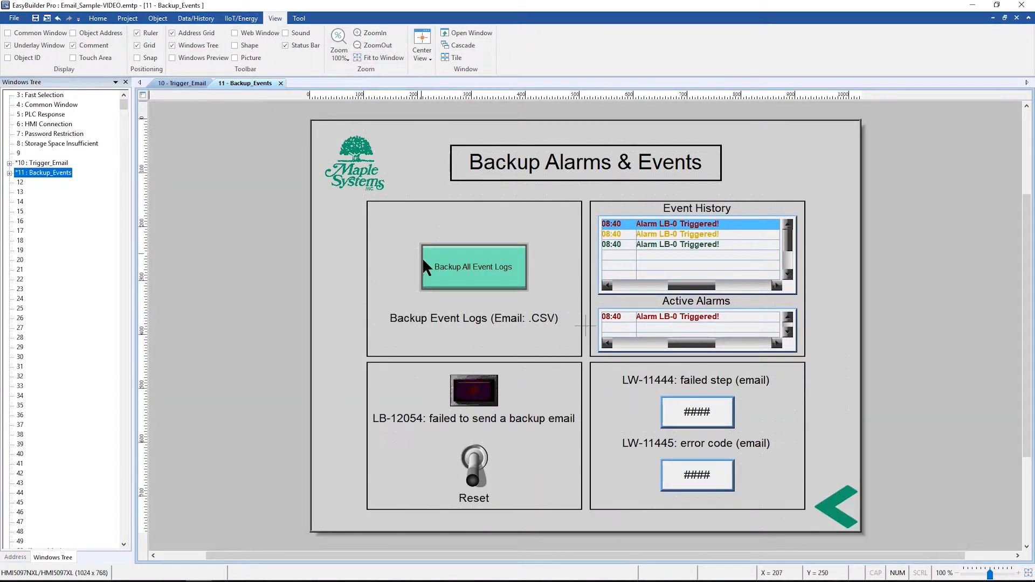
- Create a per-page backup object on the Backup All Event Logs button saving to e-Mail as CSV
left_click(473, 267)
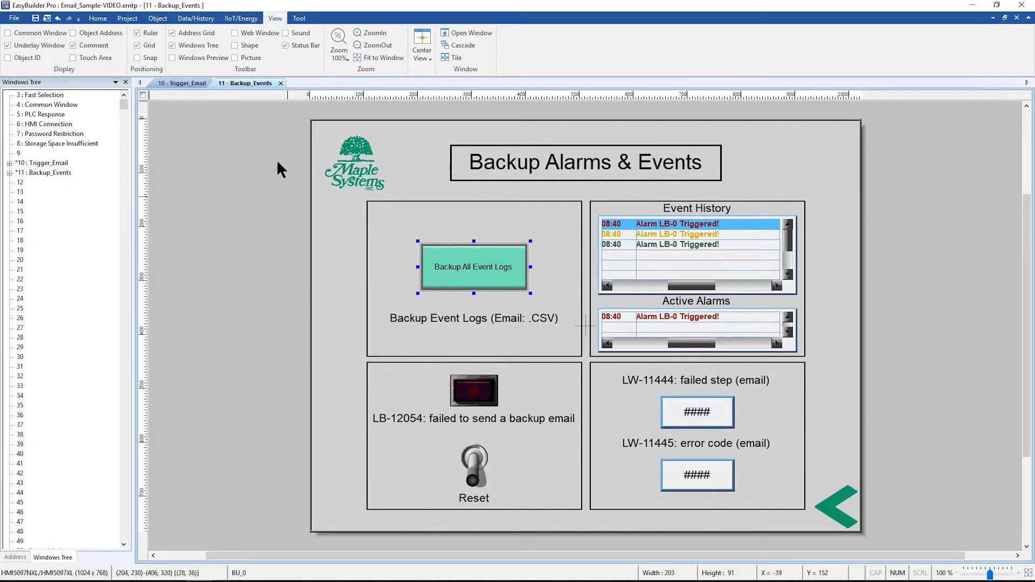
left_click(195, 18)
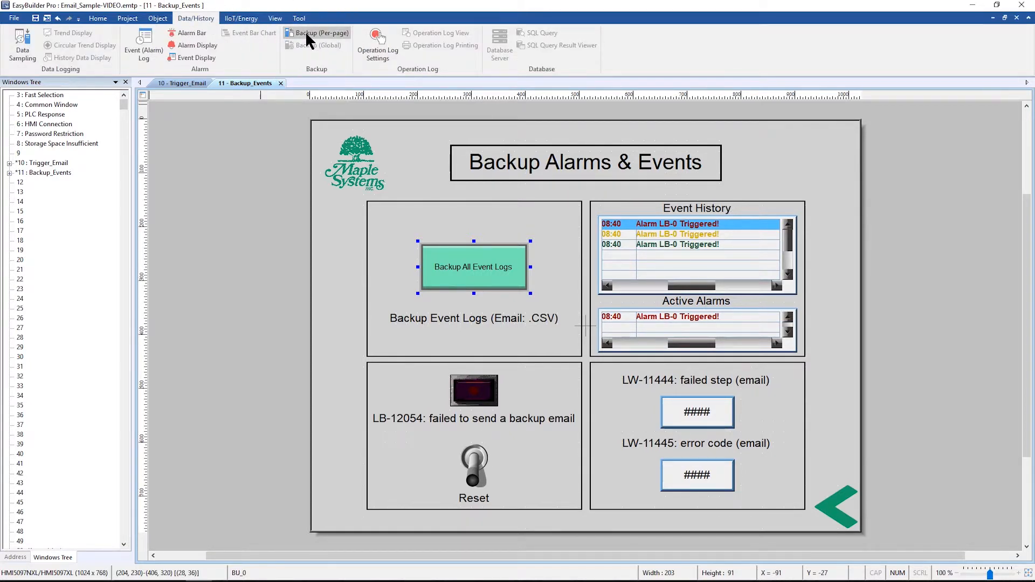
double_click(473, 268)
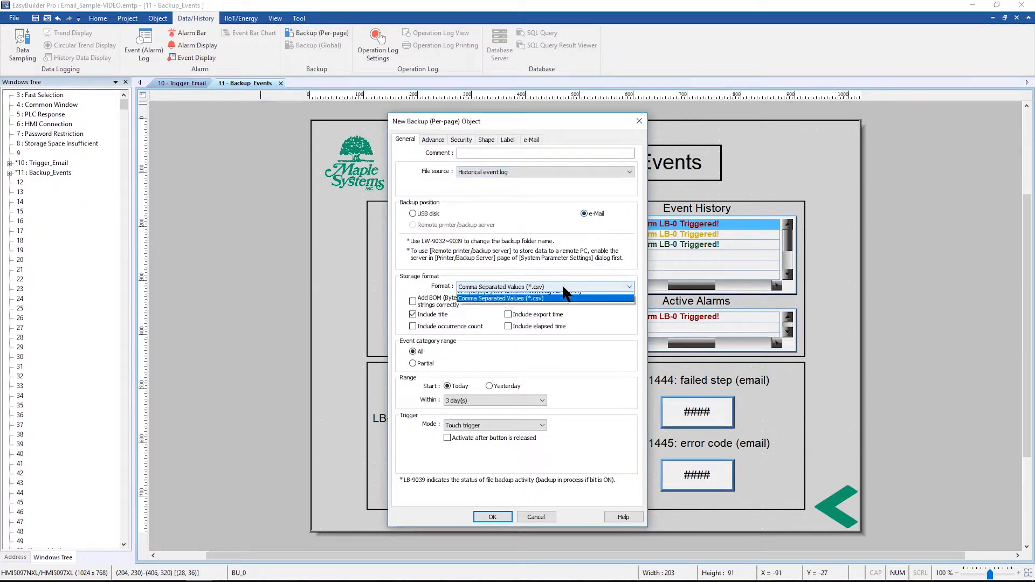
left_click(523, 298)
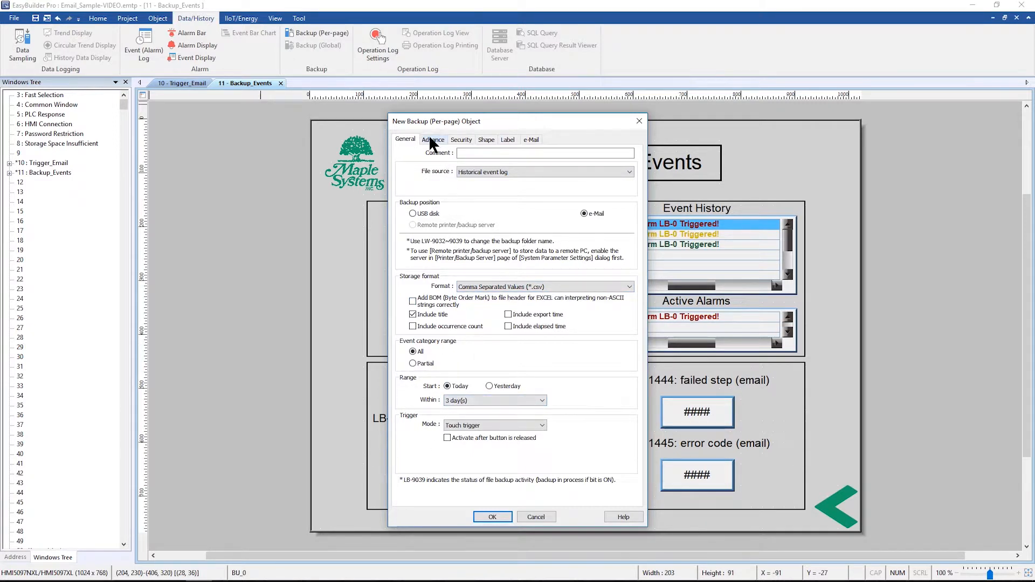
mouse_move(528, 153)
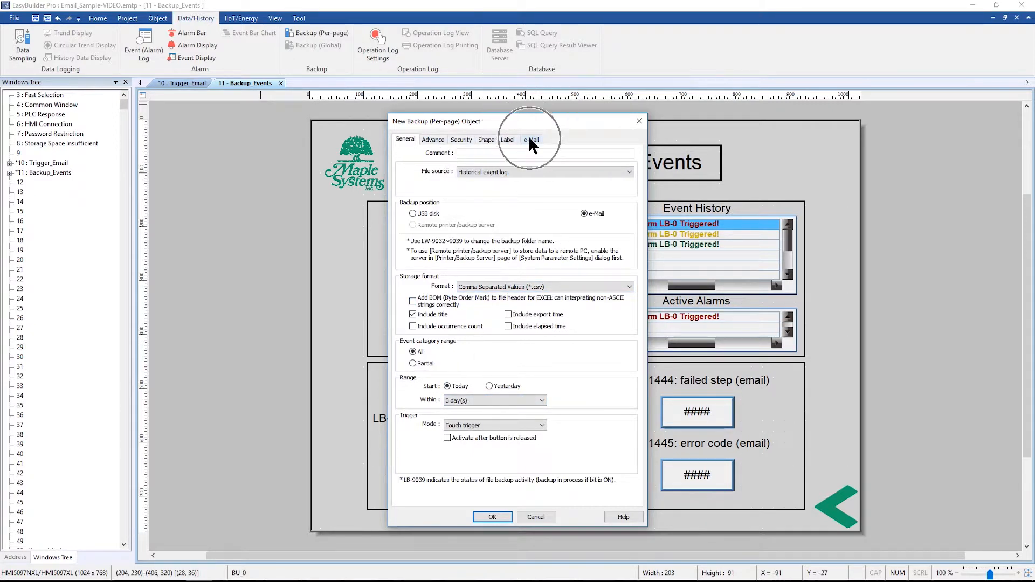
- Set the backup email recipient to Group A and place the new backup object on the page
left_click(530, 139)
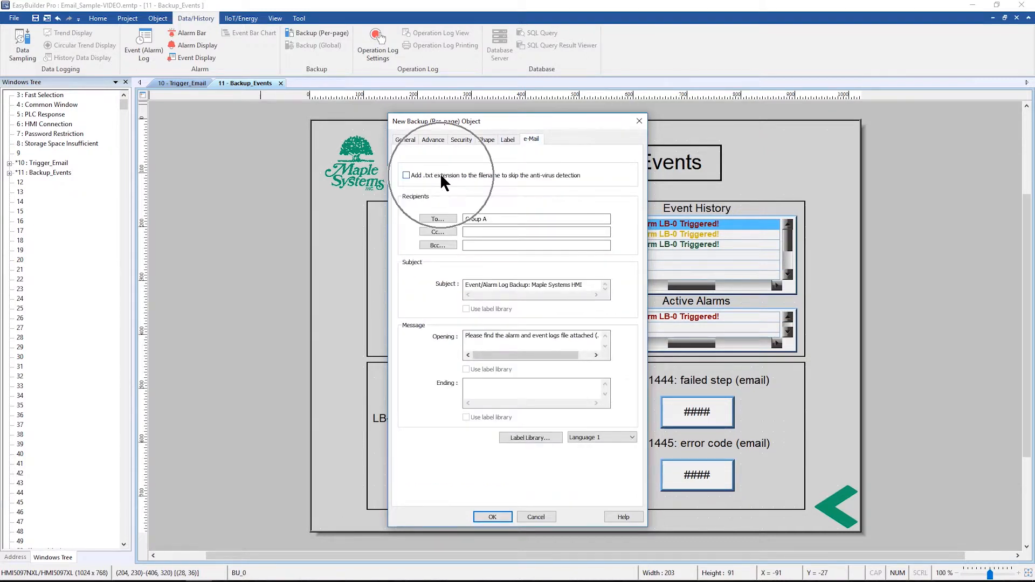
mouse_move(490, 188)
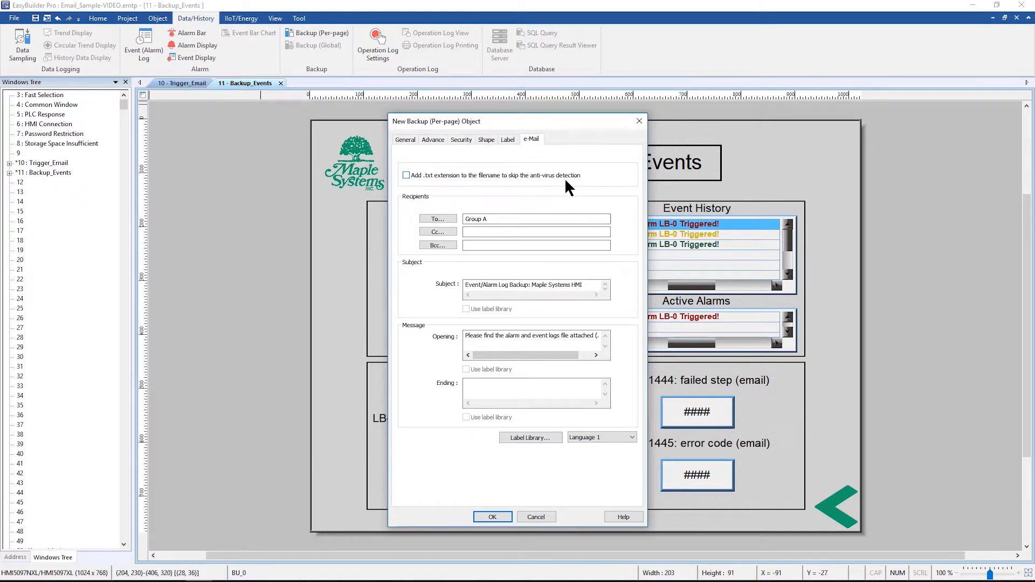
left_click(438, 219)
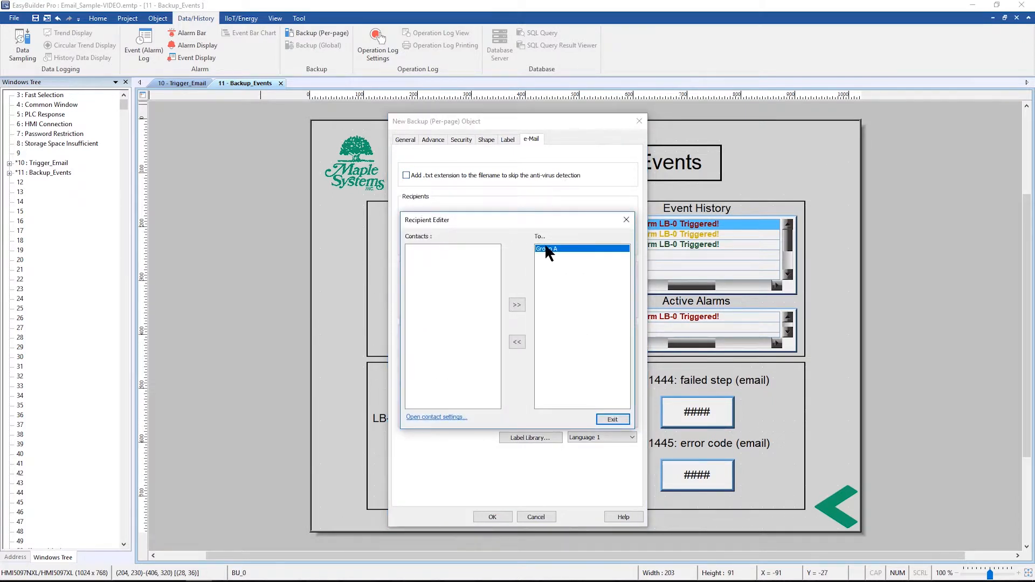
left_click(612, 420)
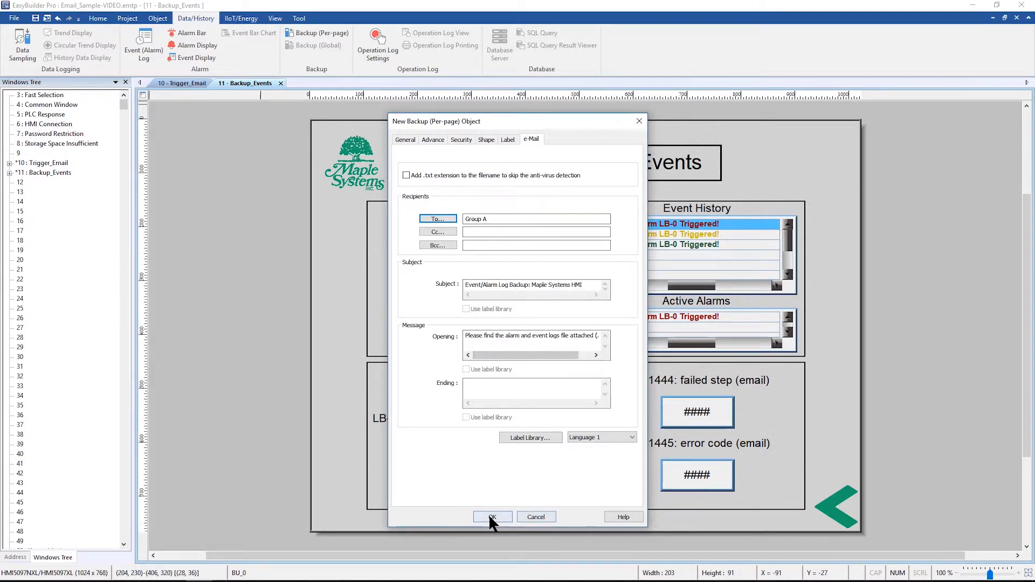
left_click(493, 518)
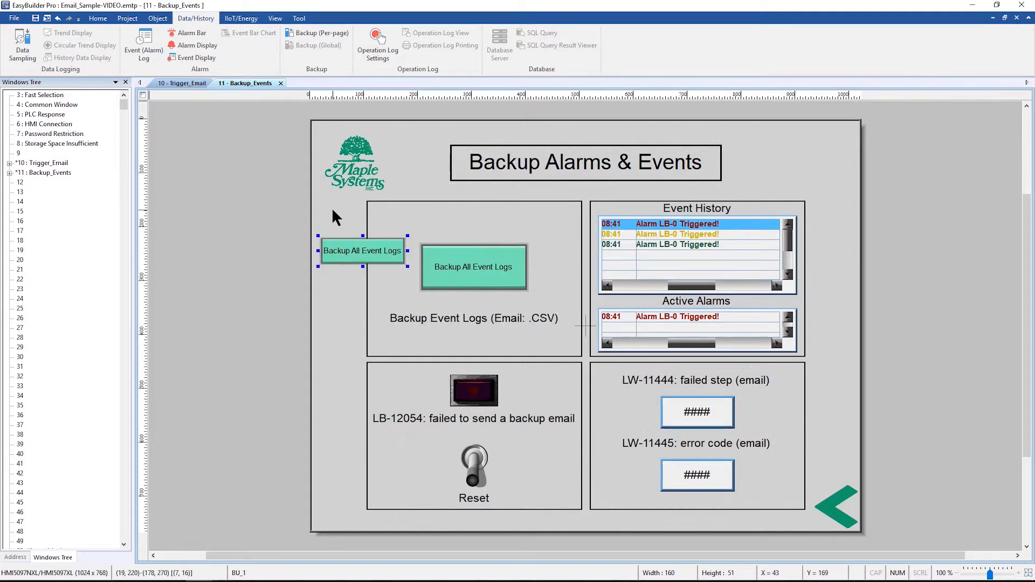
mouse_move(345, 251)
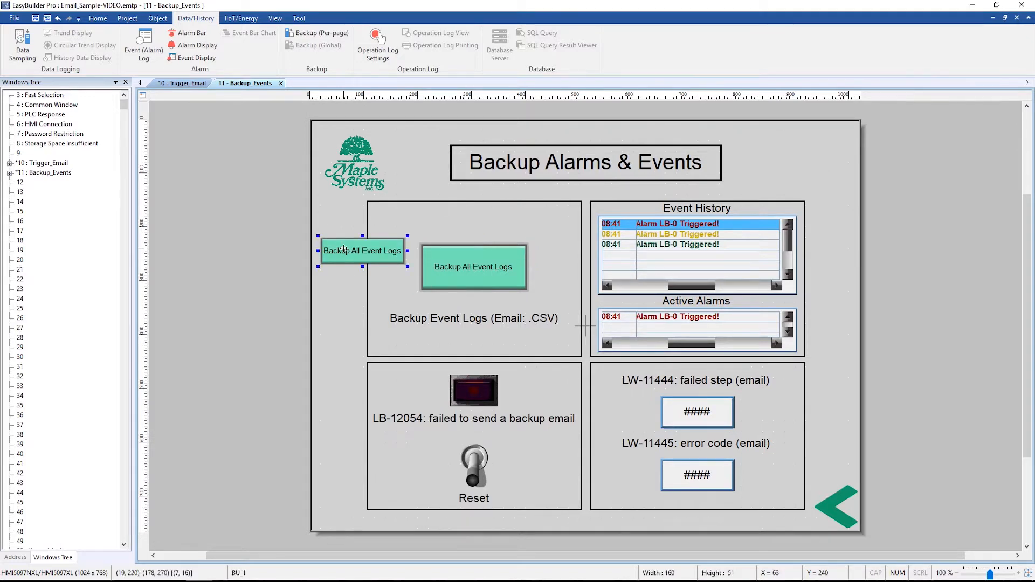
- Review and delete the duplicate backup object, then bring up the Trigger_Email window
double_click(362, 250)
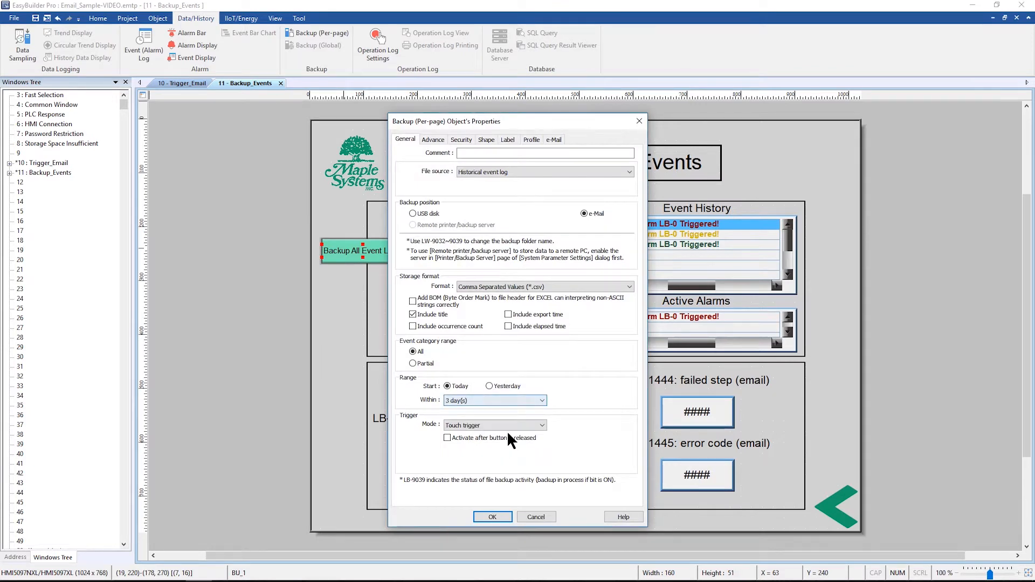
left_click(541, 425)
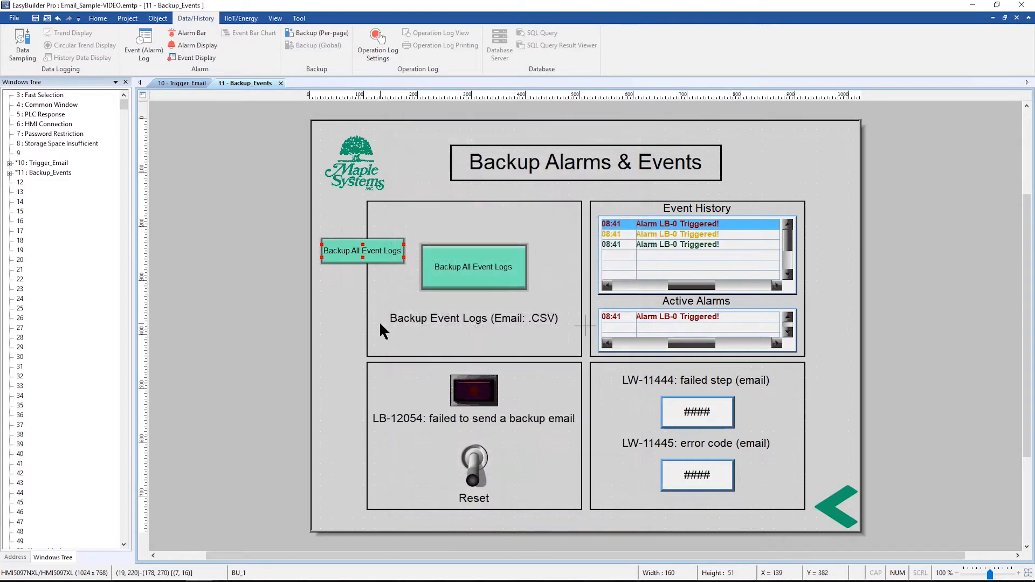
left_click(342, 294)
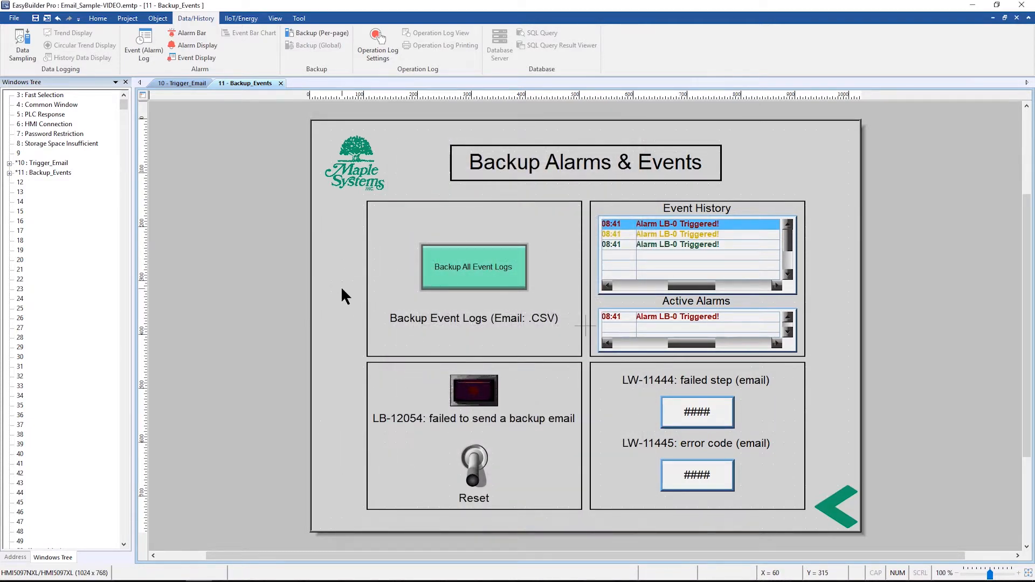
left_click(183, 83)
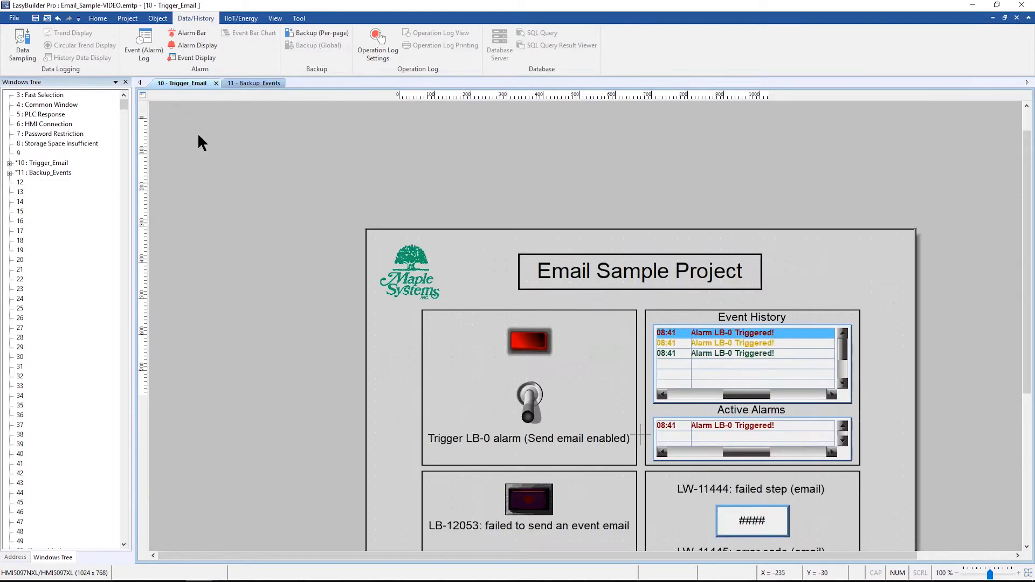
left_click(275, 17)
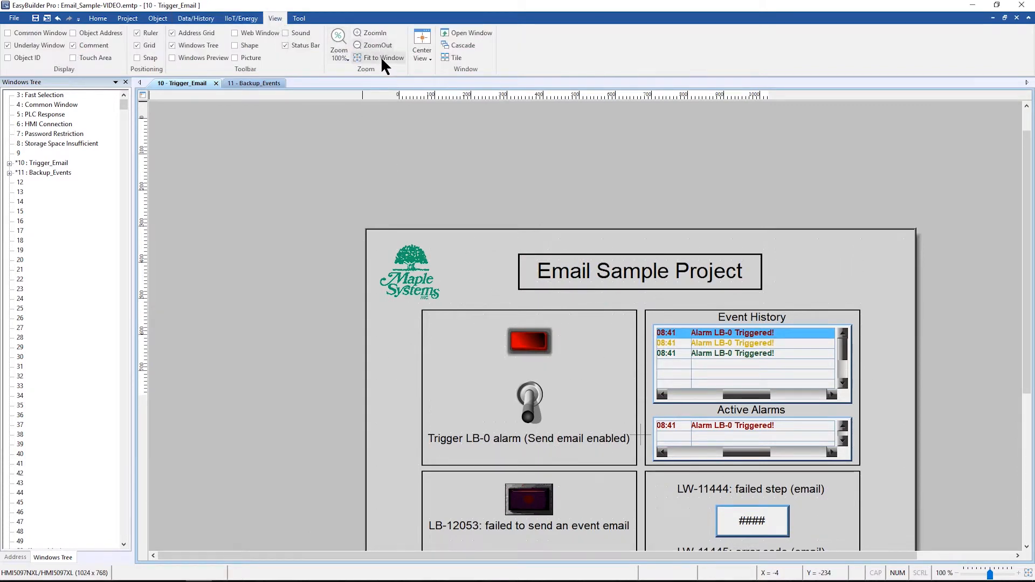
left_click(384, 57)
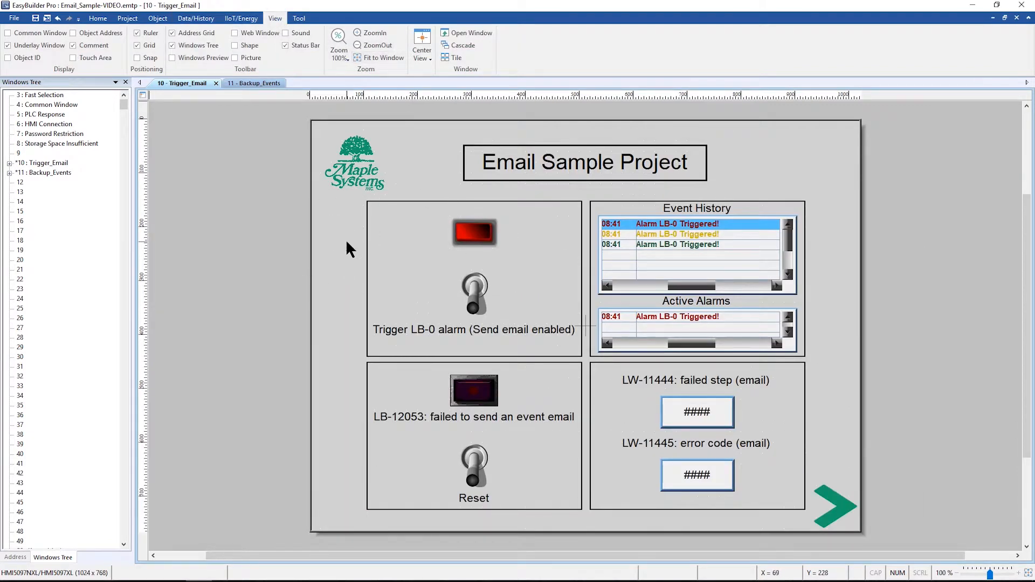
left_click(90, 18)
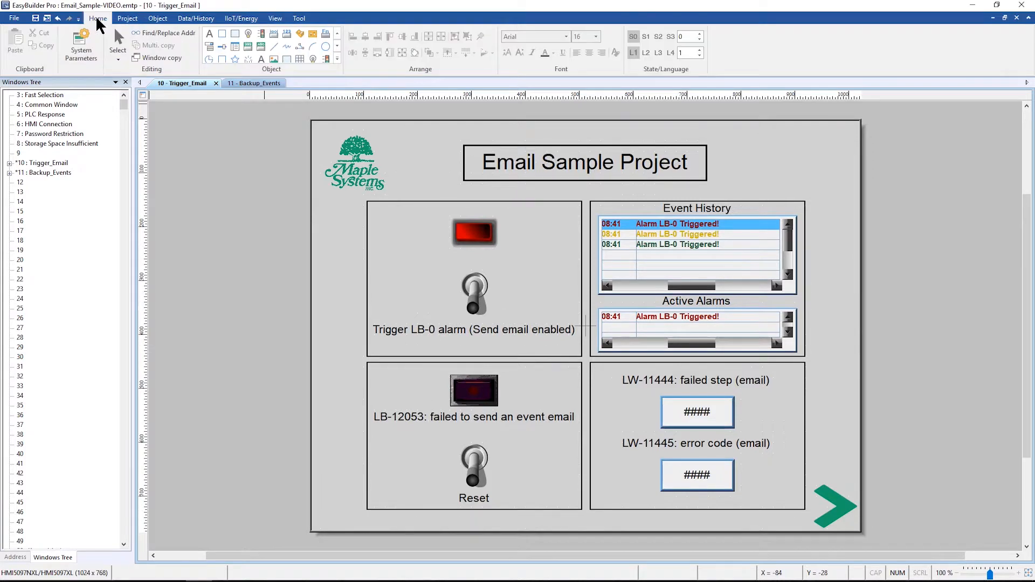
left_click(82, 44)
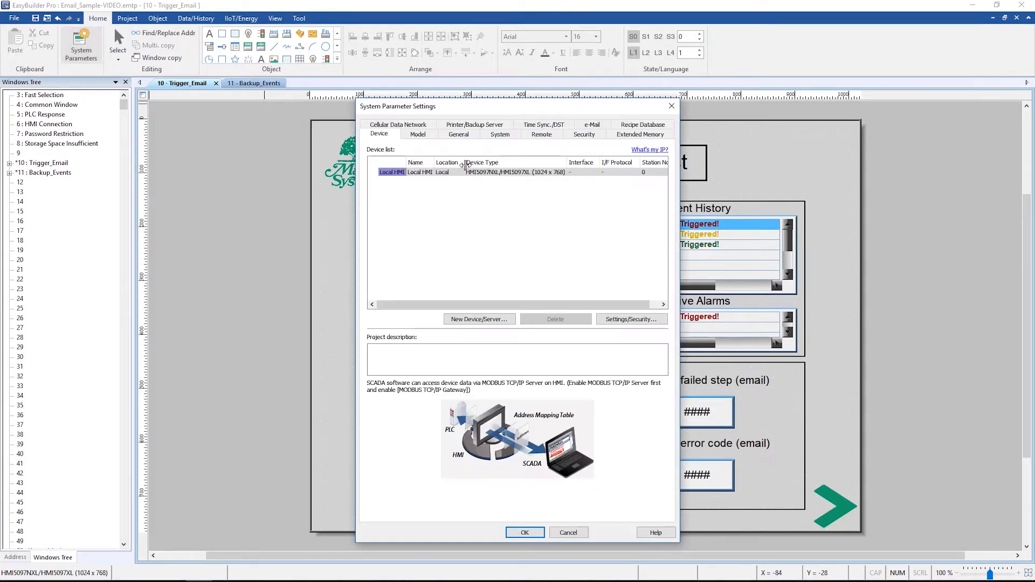
left_click(590, 125)
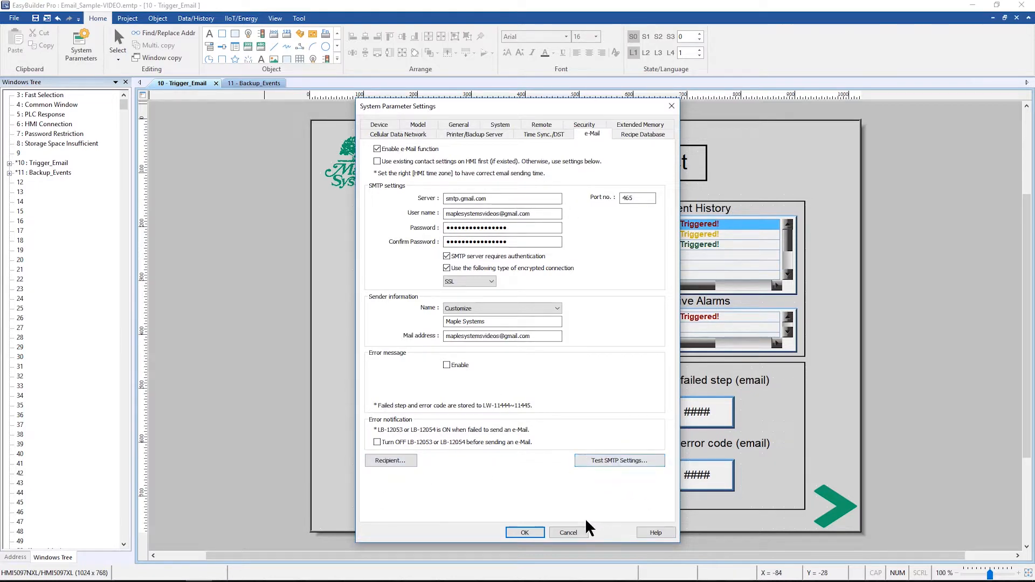
left_click(526, 533)
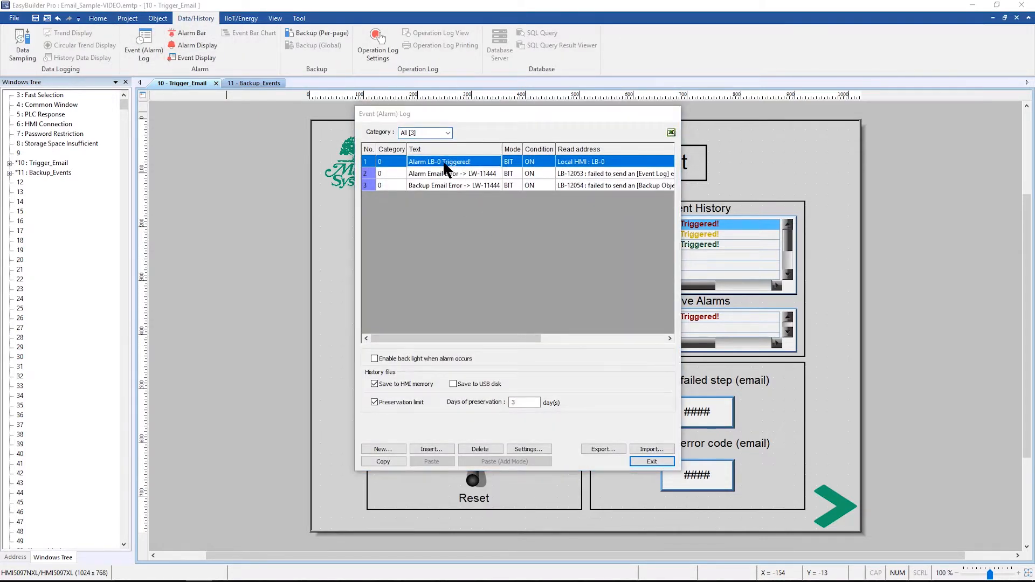
double_click(454, 162)
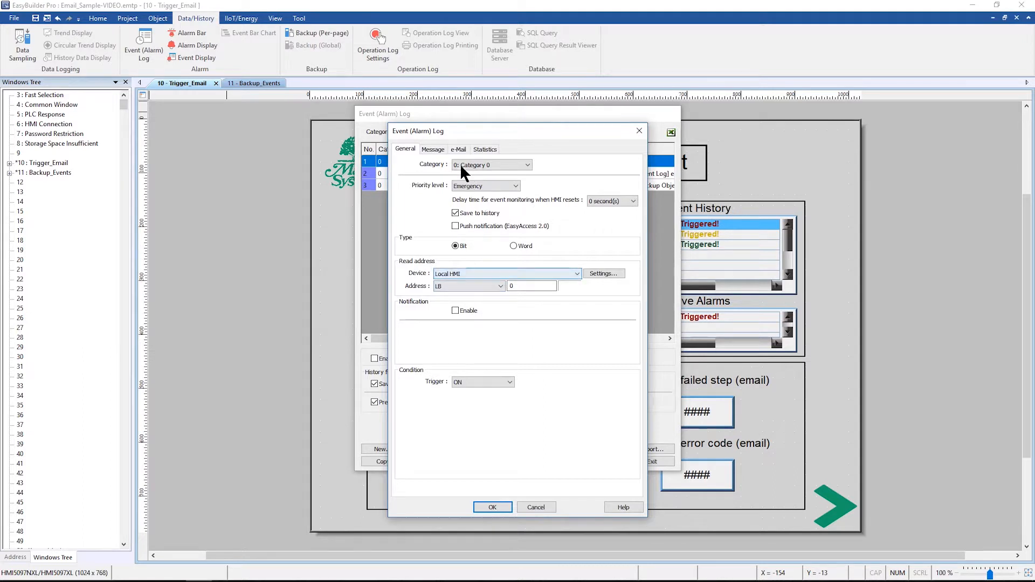
left_click(458, 149)
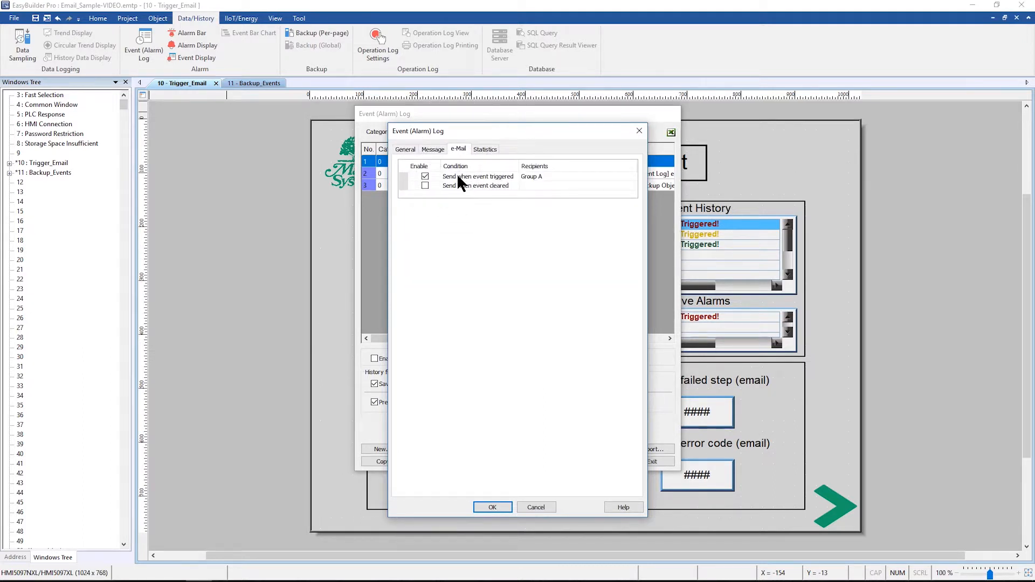
left_click(479, 177)
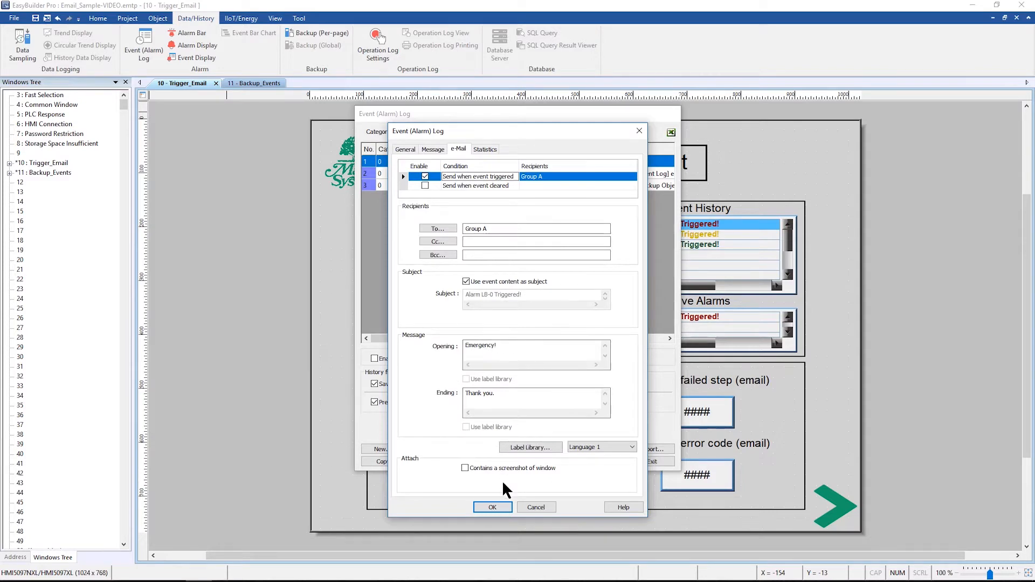
left_click(491, 507)
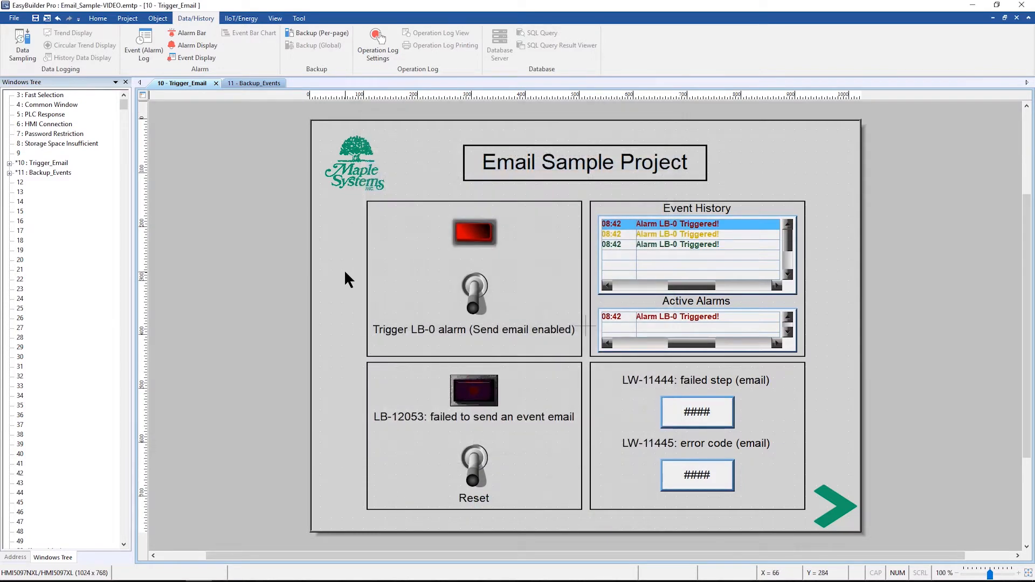
mouse_move(338, 164)
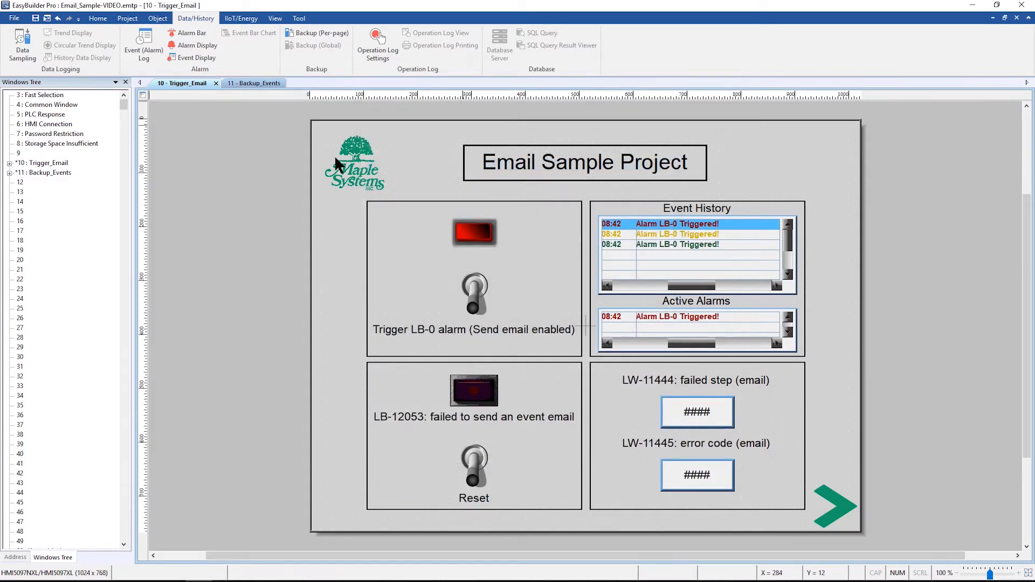